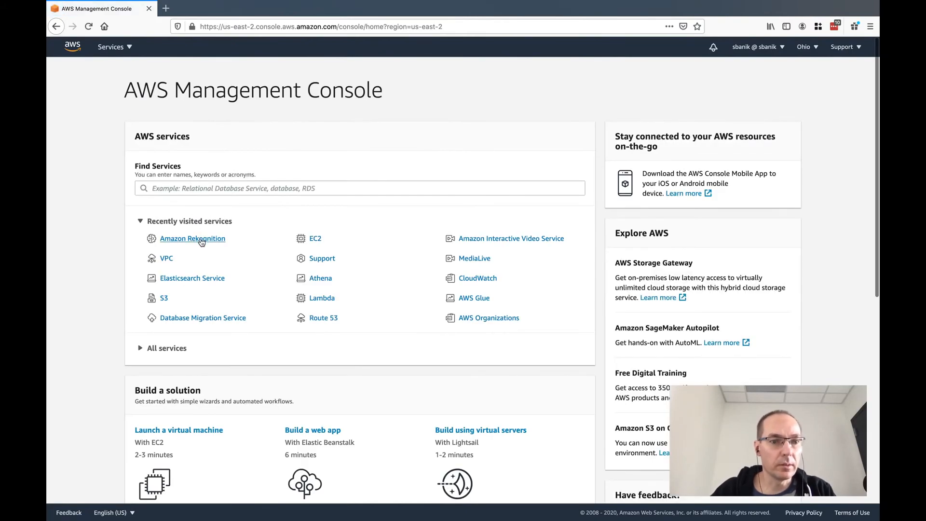
Open Amazon Rekognition from Recently visited services in the AWS Management Console.
left_click(191, 238)
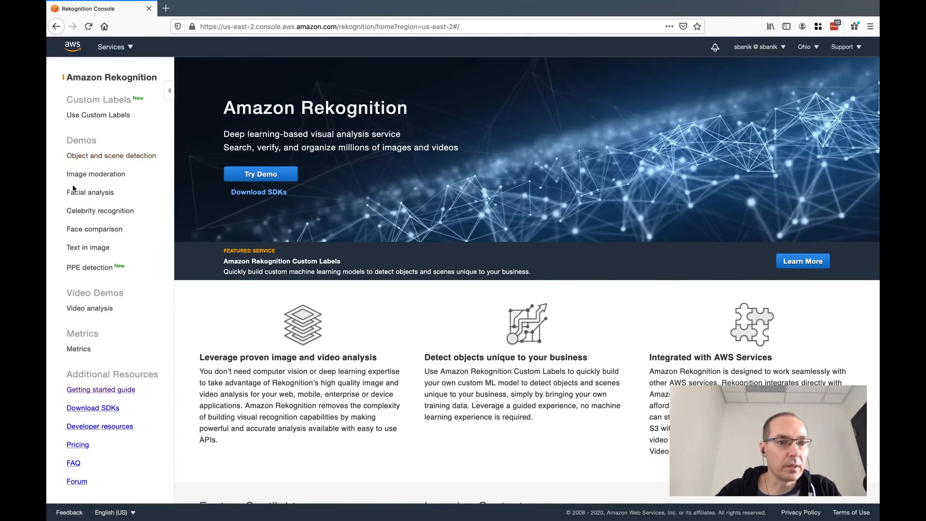
mouse_move(143, 286)
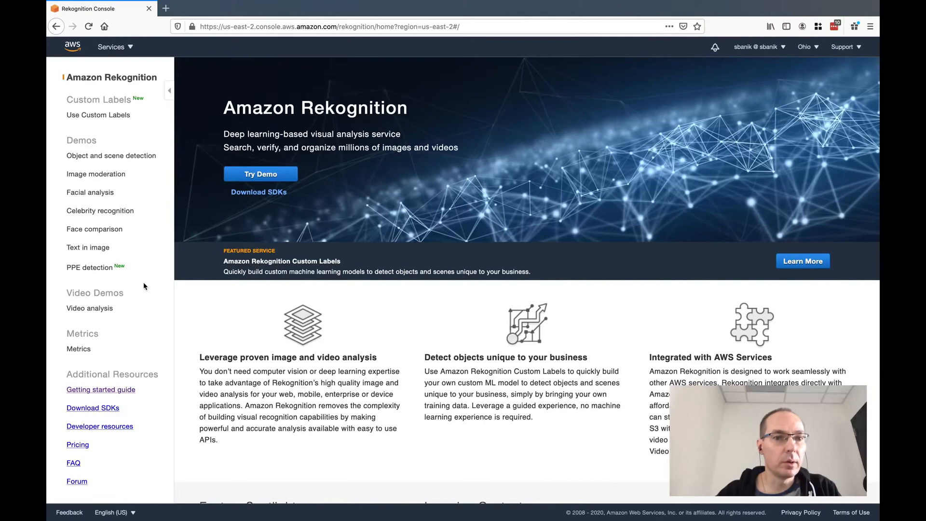
mouse_move(111, 155)
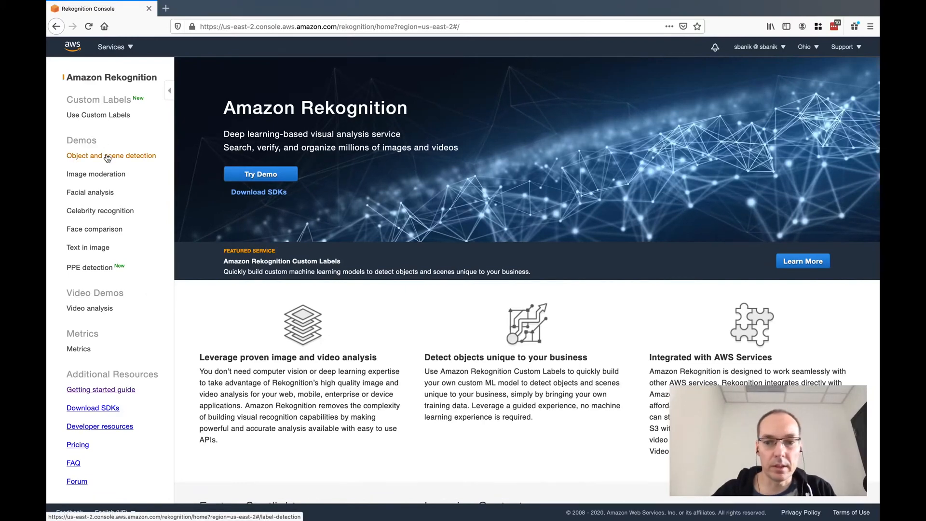
Run the Object and scene detection demo on the street sample, labelling Car at 98.8%.
left_click(111, 155)
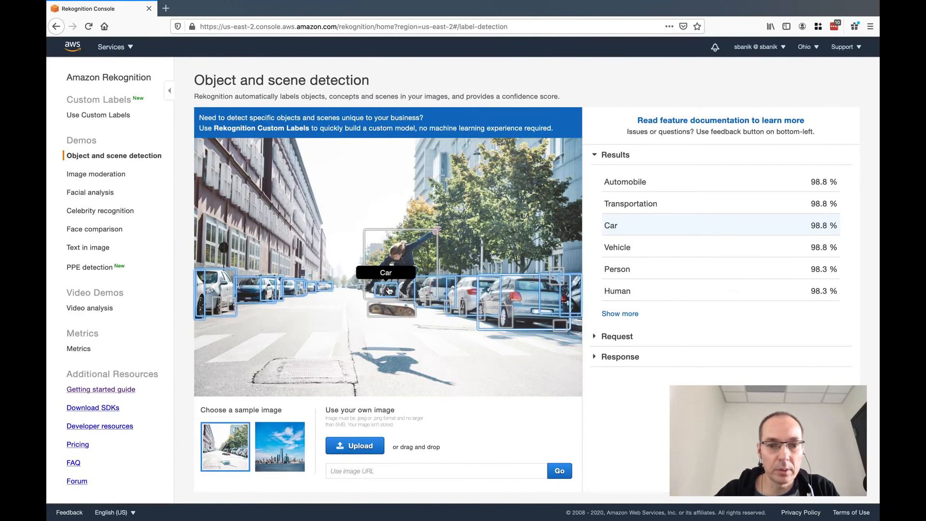
mouse_move(323, 289)
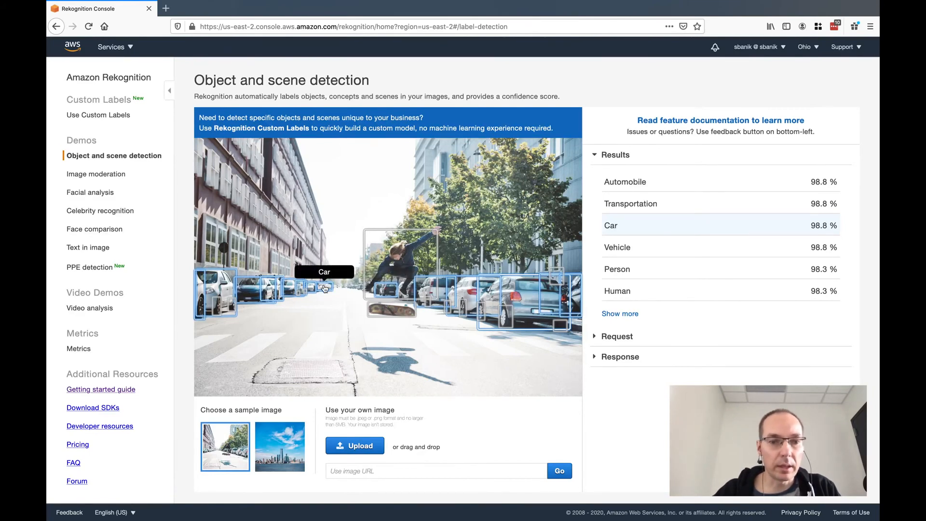
mouse_move(300, 289)
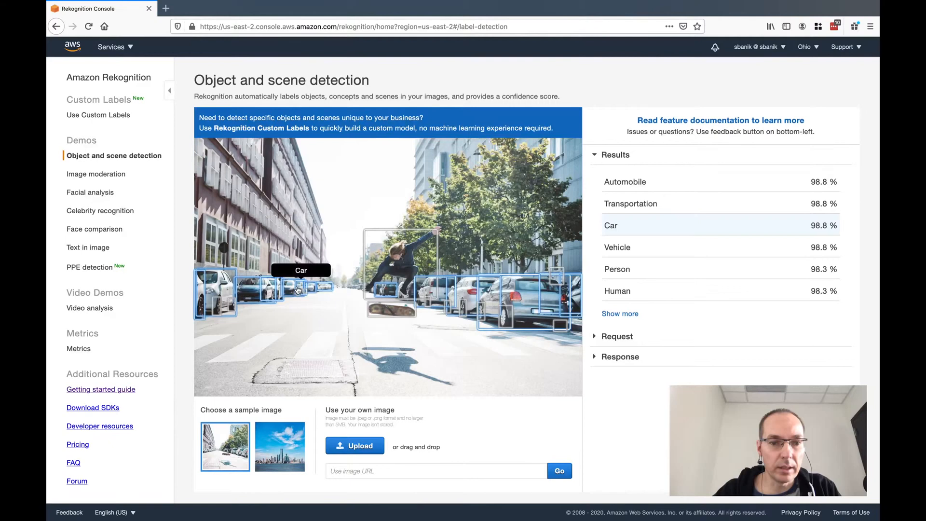
mouse_move(276, 288)
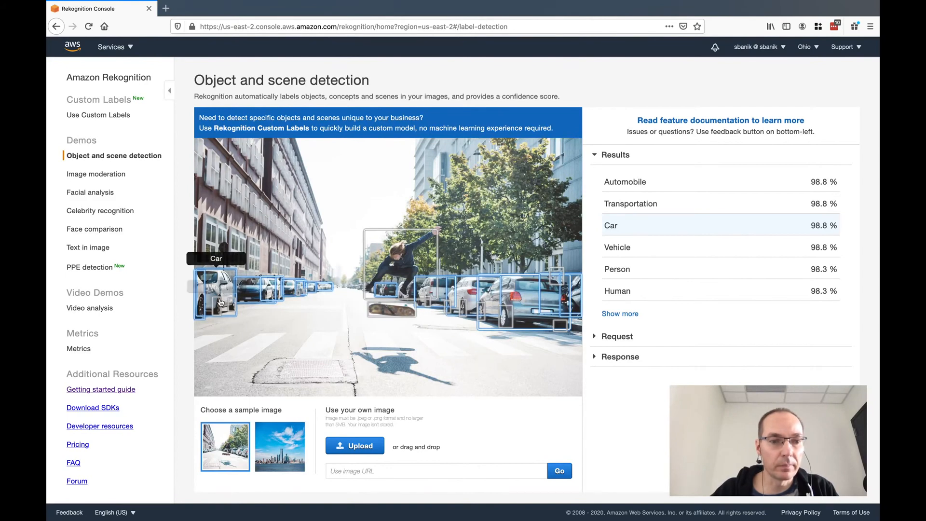
mouse_move(229, 305)
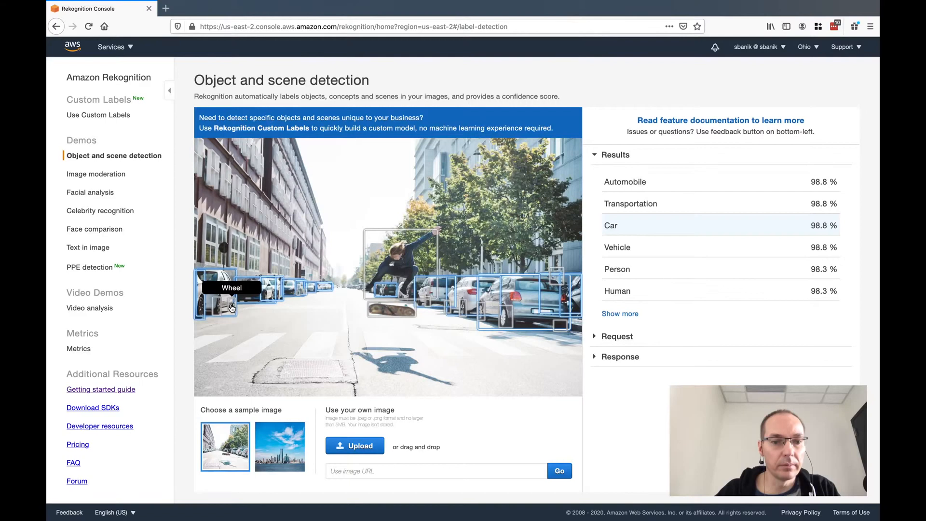
mouse_move(527, 303)
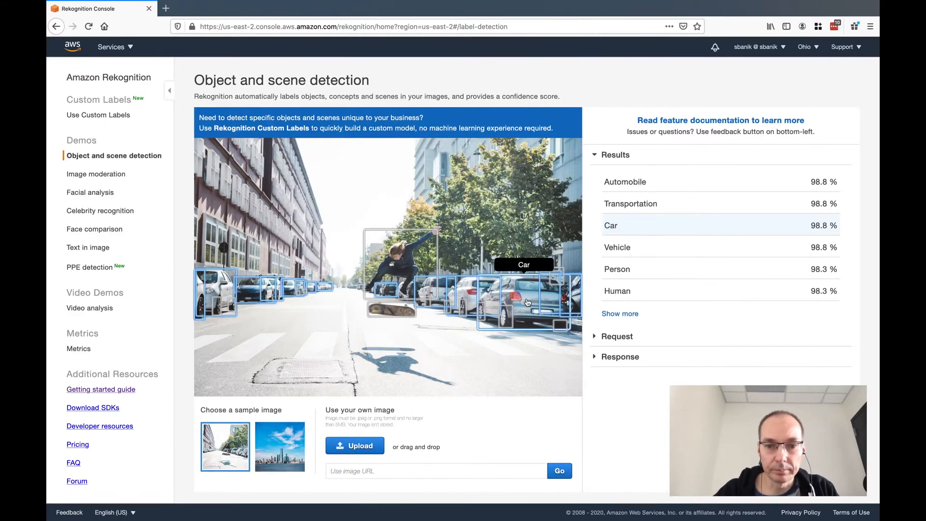
mouse_move(539, 313)
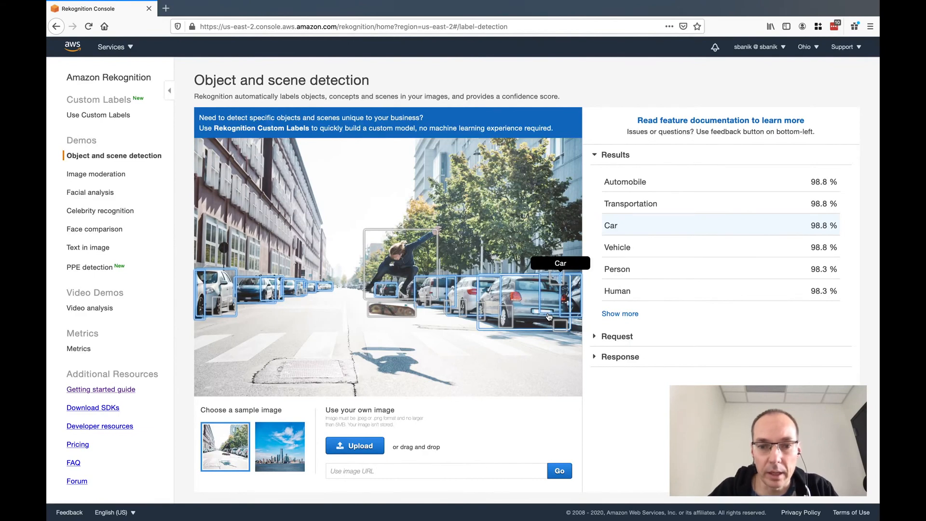
mouse_move(558, 327)
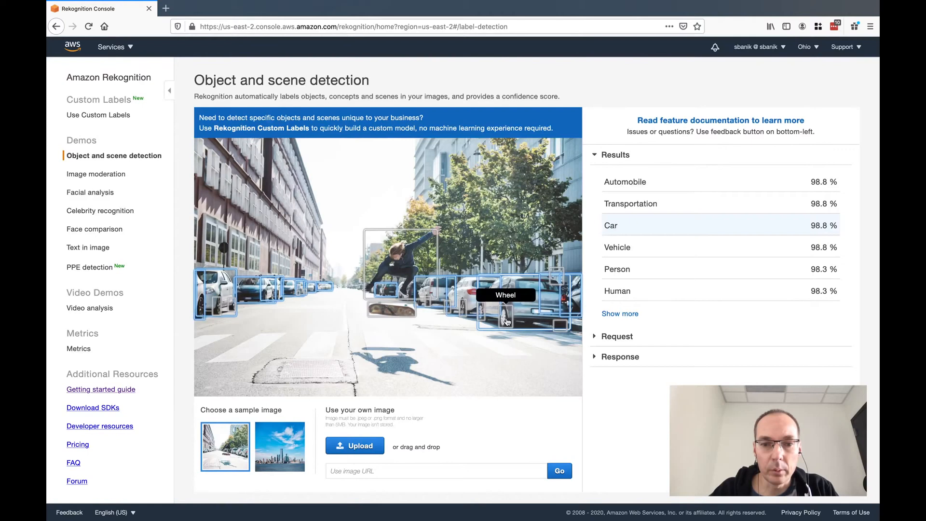
mouse_move(389, 313)
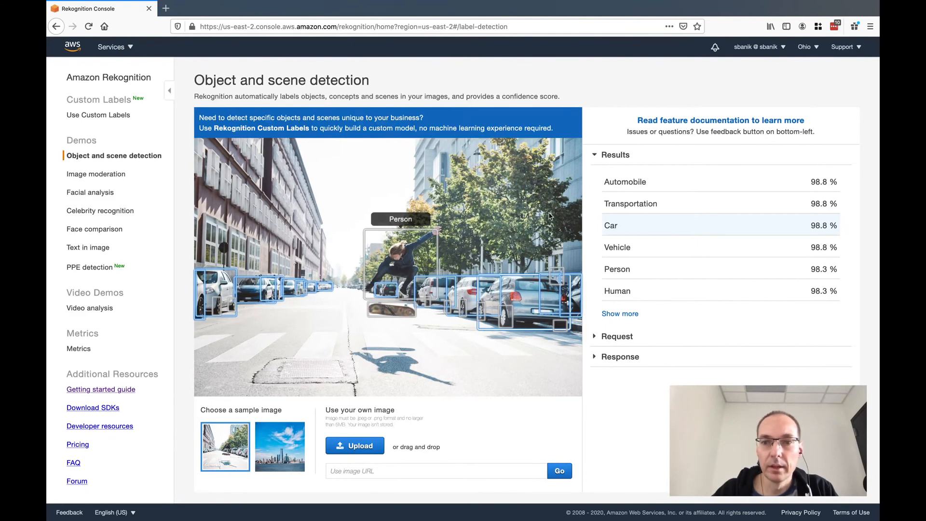
mouse_move(732, 206)
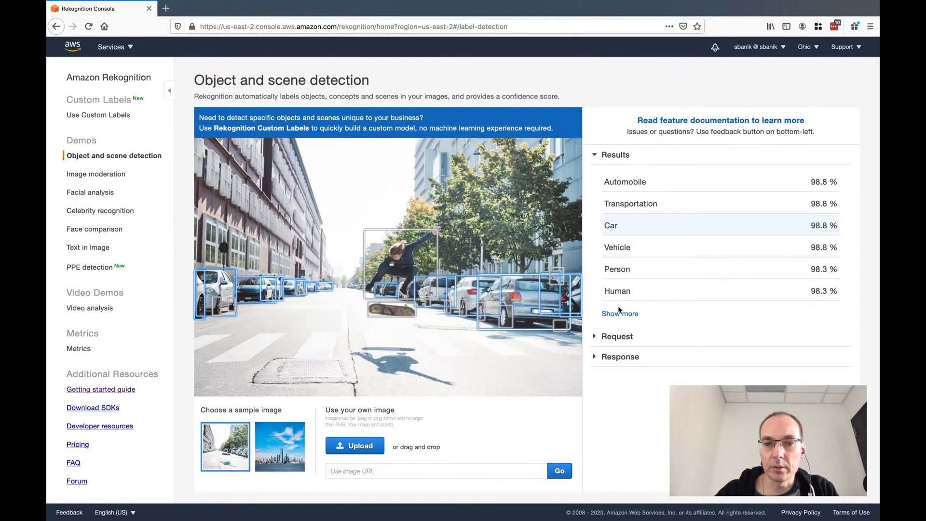
Expand the street image's labels and scroll through Pedestrian, Skateboard, Road and Asphalt.
left_click(620, 313)
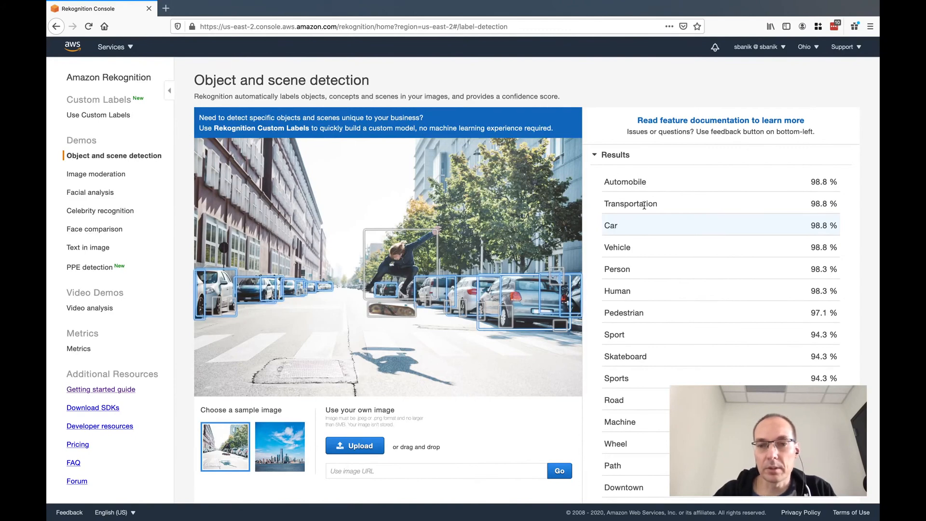
mouse_move(626, 250)
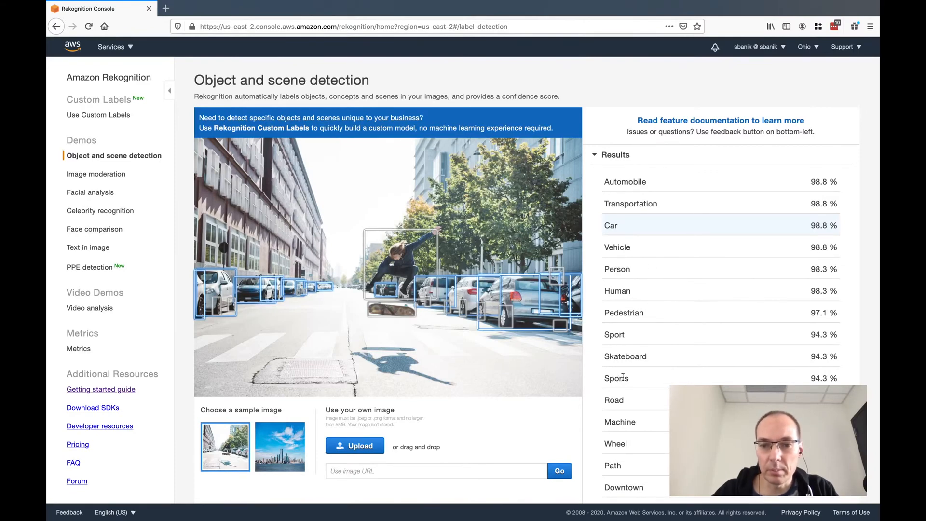
scroll("down", 3)
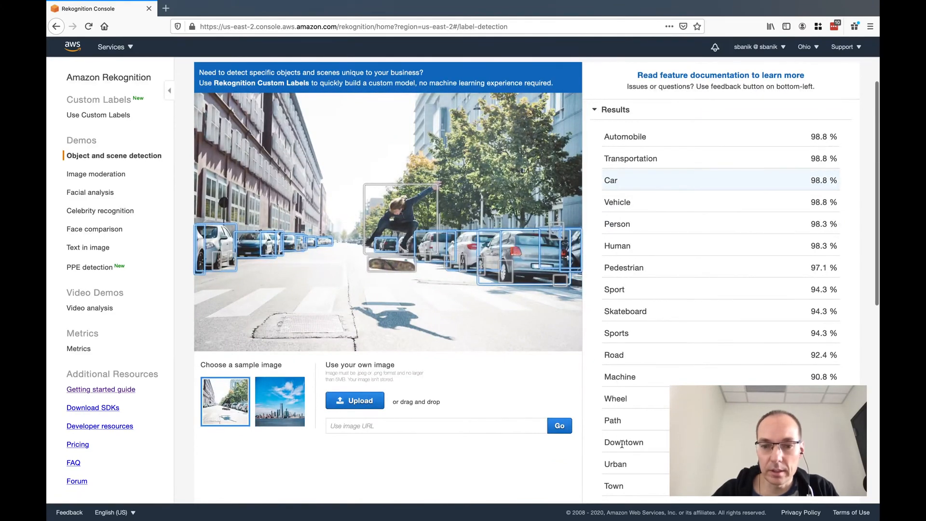
scroll("down", 3)
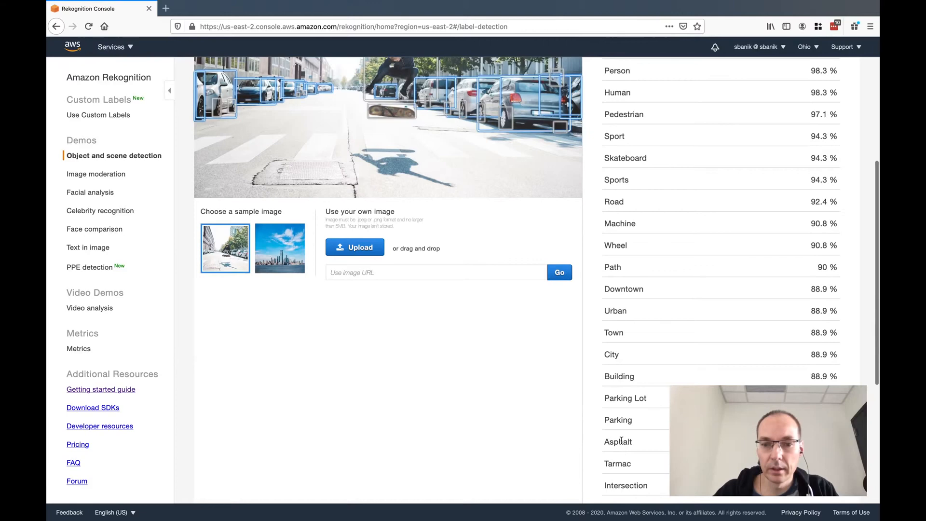
mouse_move(622, 450)
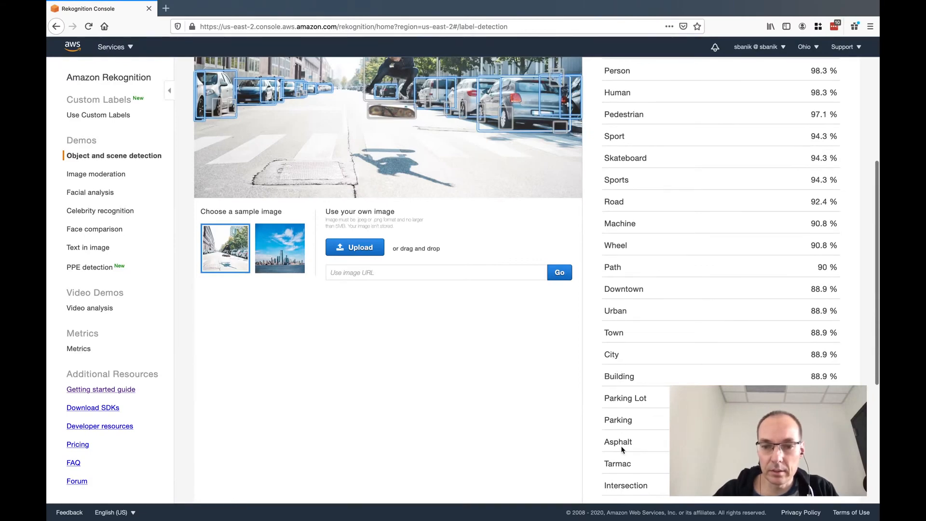
scroll("down", 3)
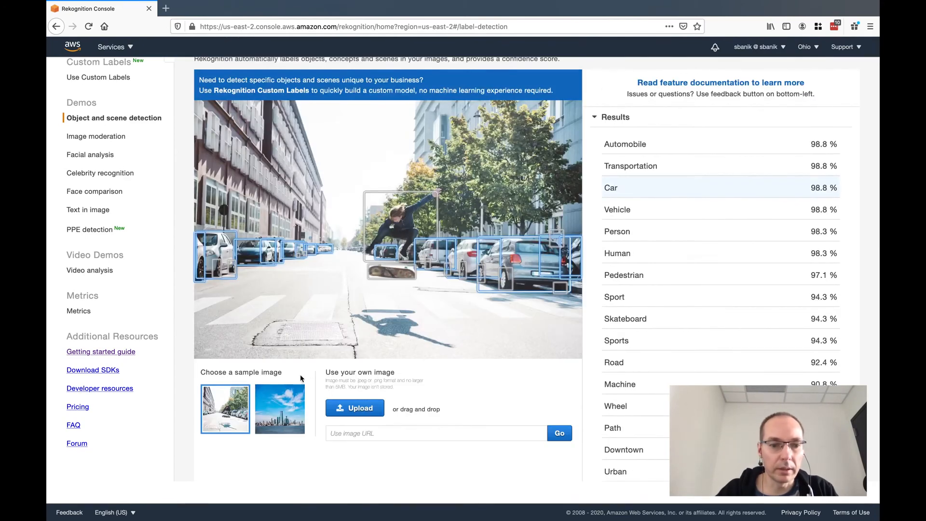
Analyse the city skyline sample, labelled Town, Urban, Building and City at 99.1%.
left_click(279, 408)
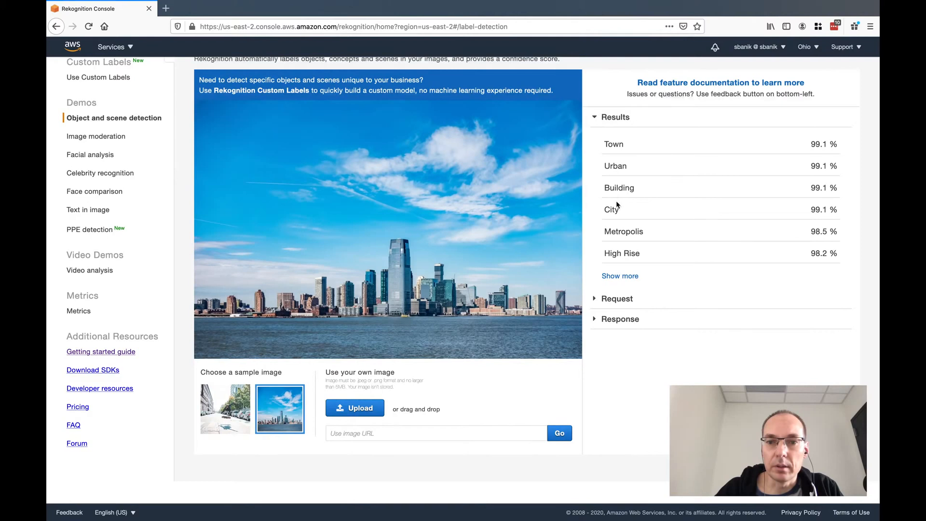
mouse_move(413, 248)
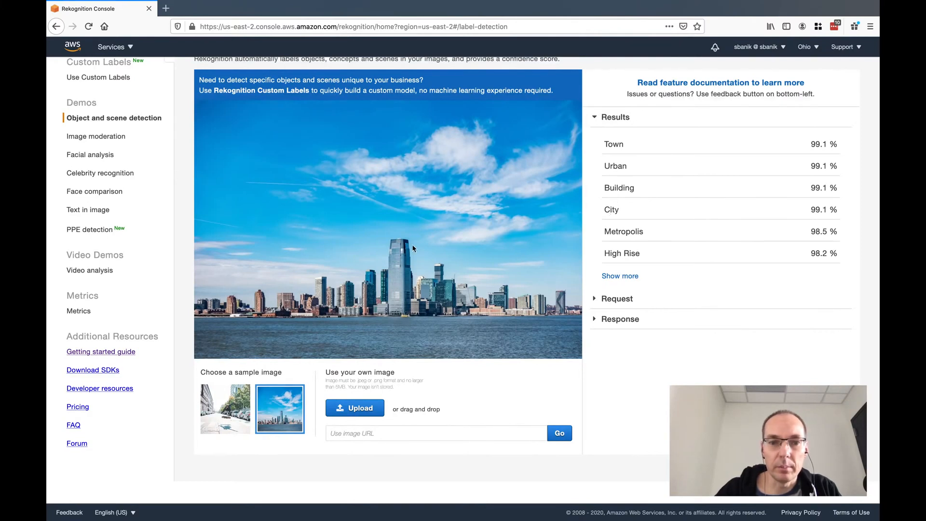
mouse_move(448, 291)
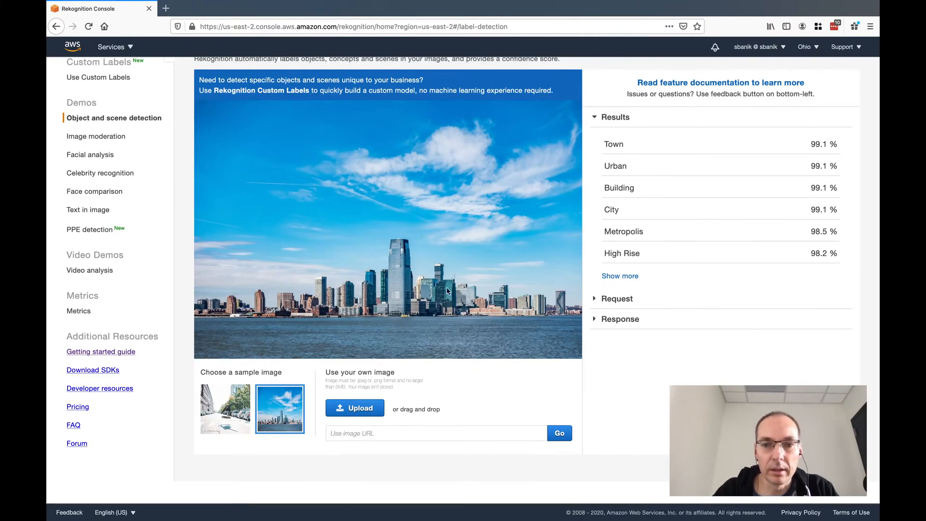
mouse_move(95, 137)
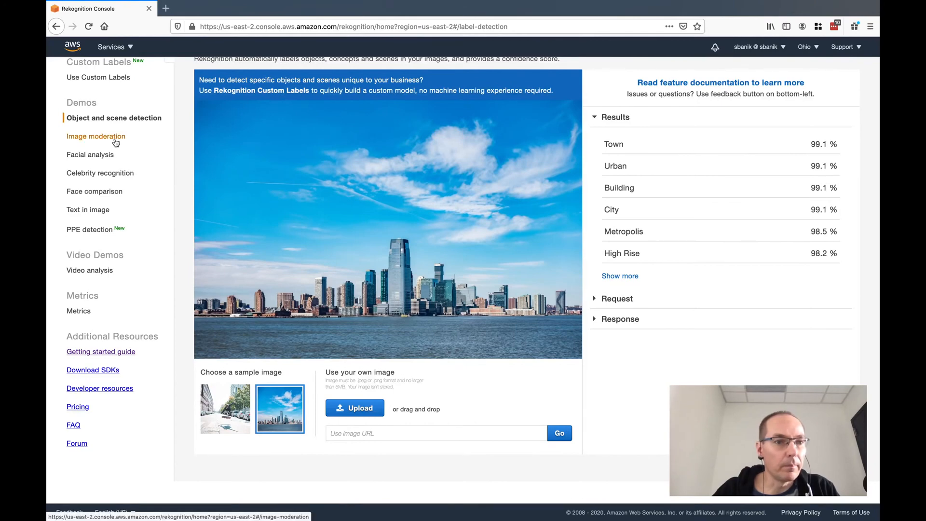
Open Image moderation and unblur the beach picnic sample, which has no moderation labels.
left_click(95, 136)
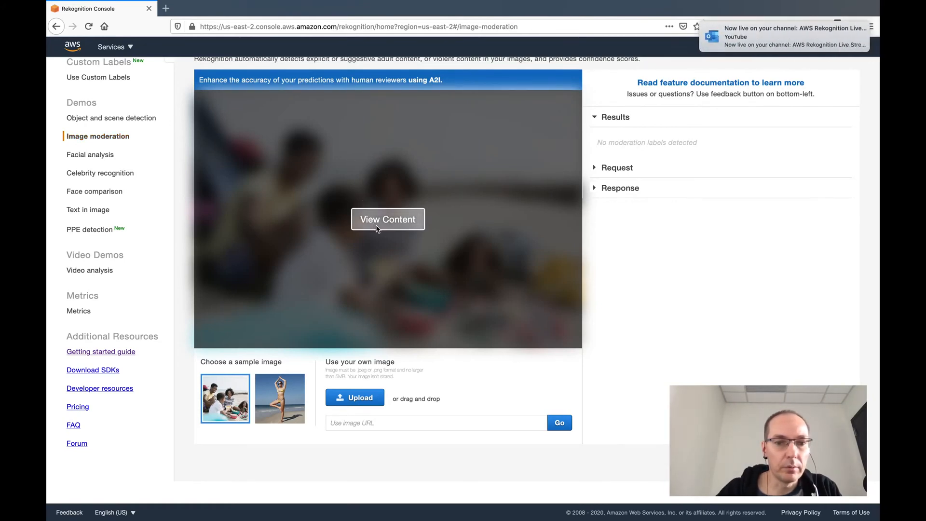
left_click(387, 219)
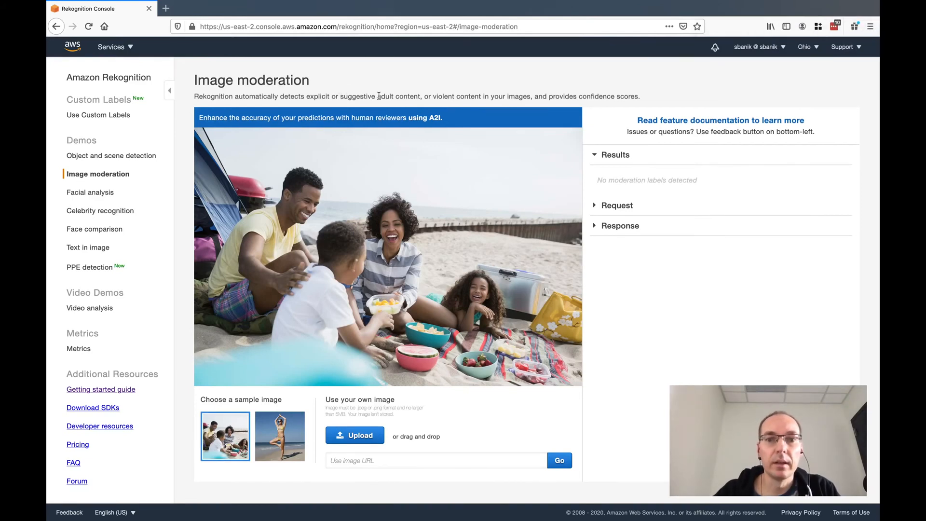
mouse_move(381, 226)
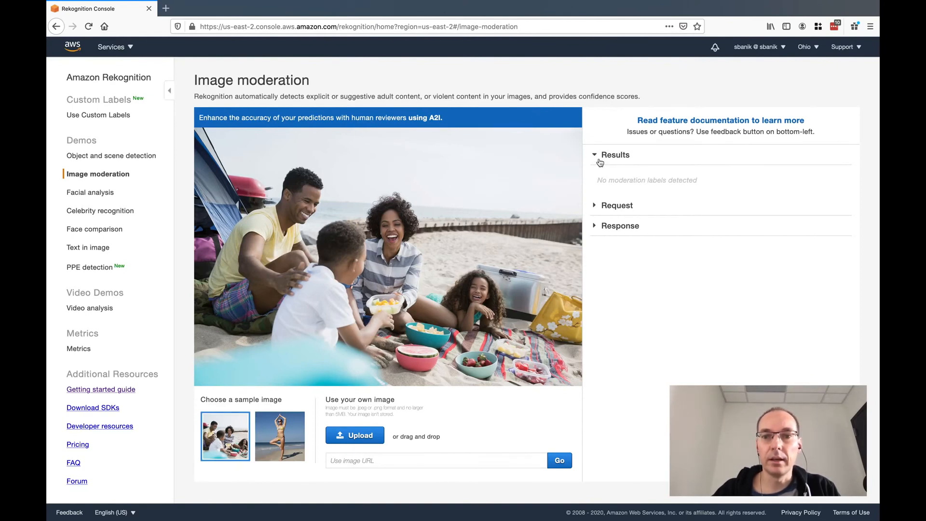
mouse_move(460, 351)
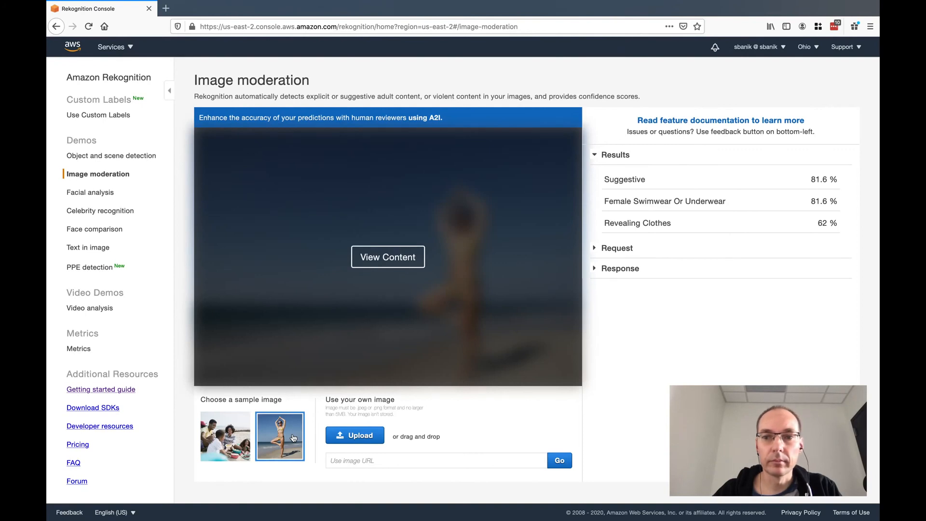
mouse_move(388, 257)
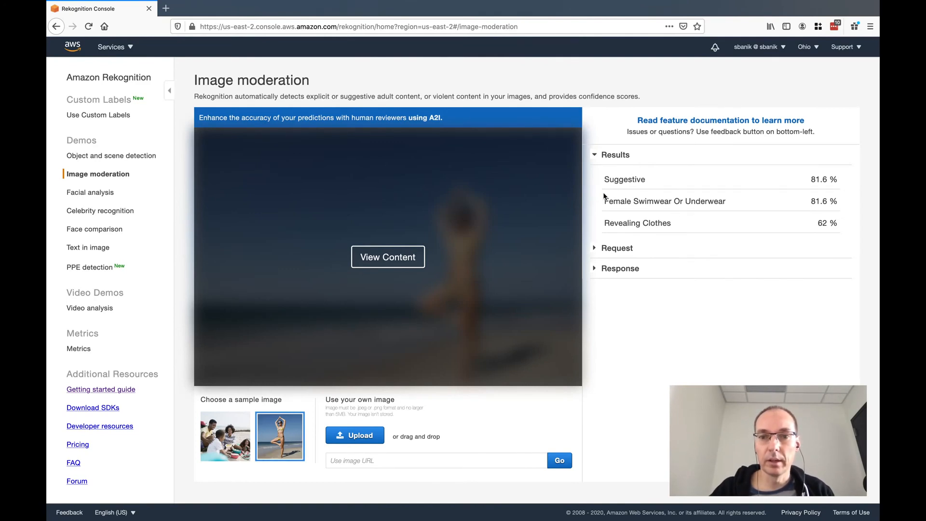
Unblur the yoga beach sample flagged Suggestive and Female Swimwear Or Underwear at 81.6%.
left_click(387, 256)
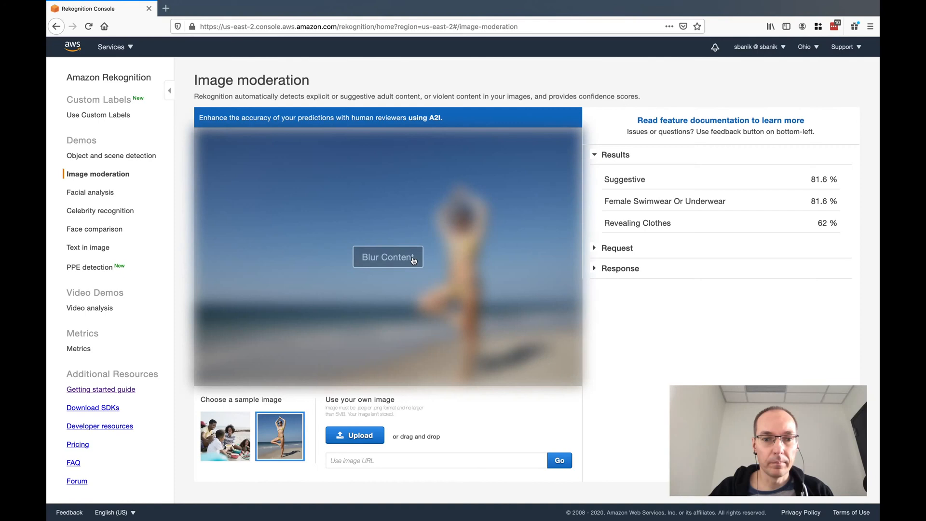
left_click(387, 257)
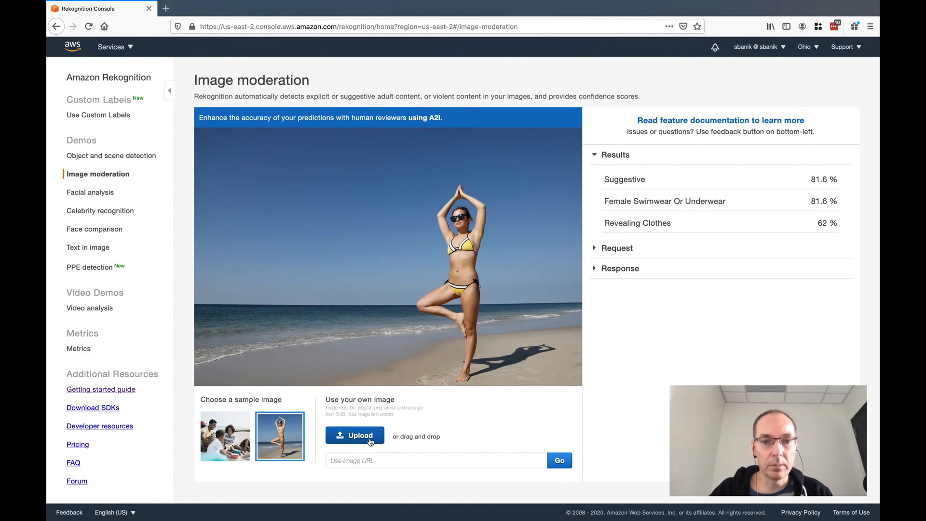
mouse_move(90, 191)
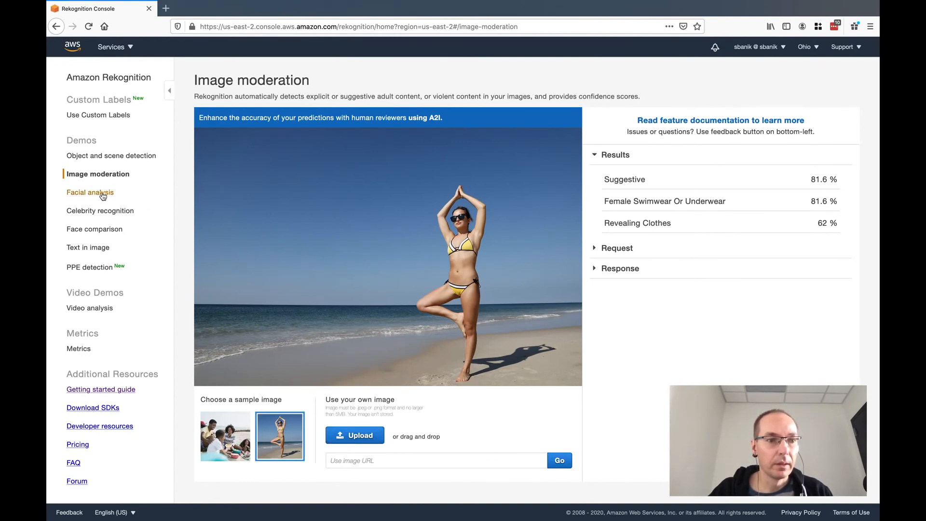
Open Facial analysis and view full attributes for the three-face family photo.
left_click(89, 192)
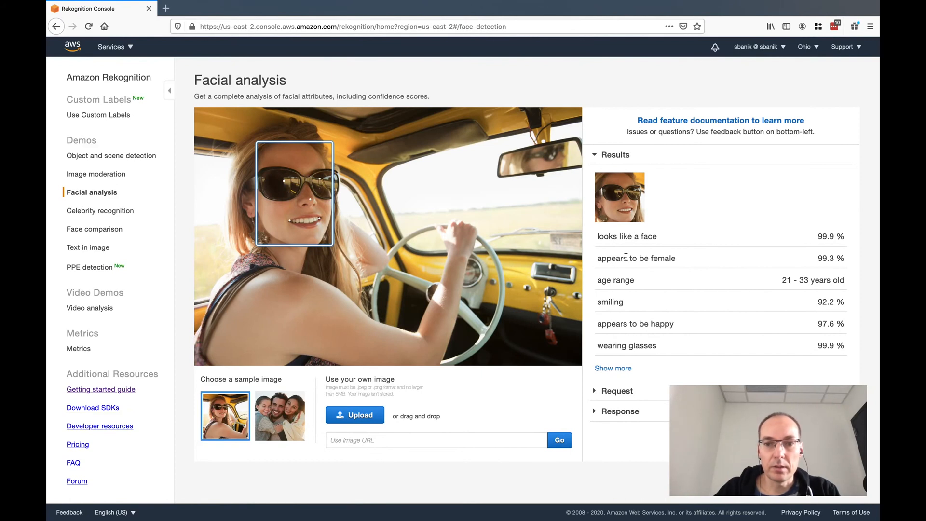
mouse_move(772, 282)
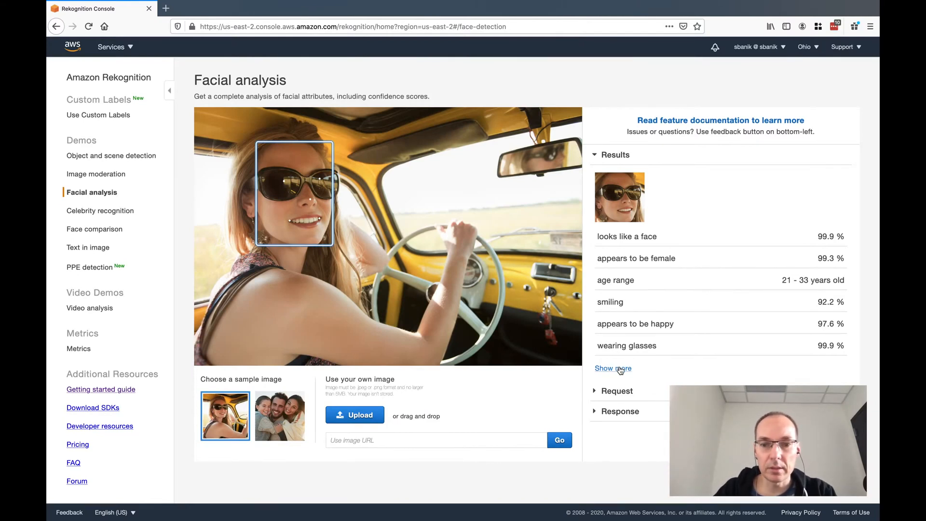
left_click(612, 368)
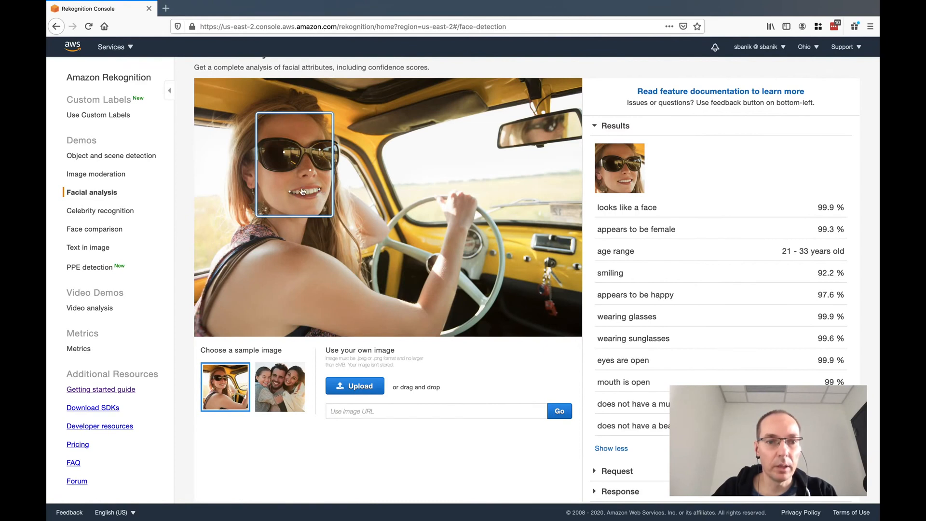
mouse_move(312, 174)
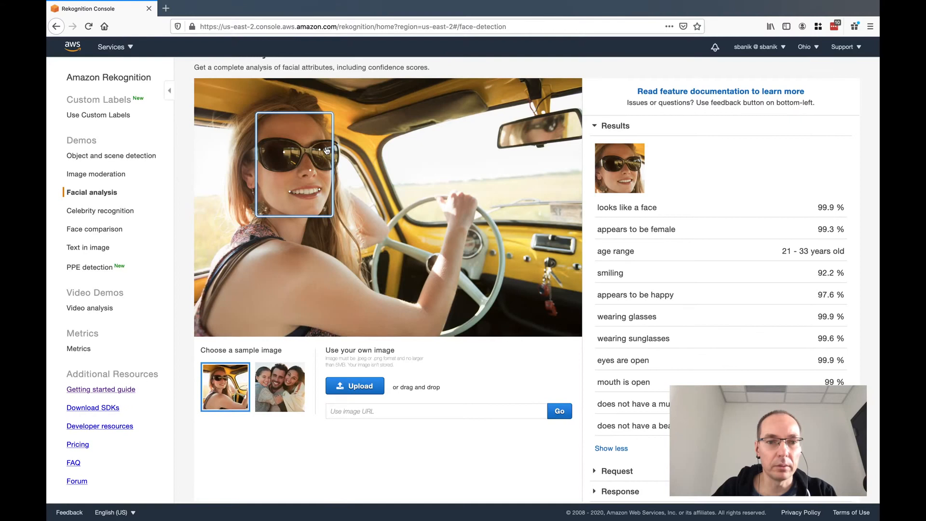
mouse_move(334, 148)
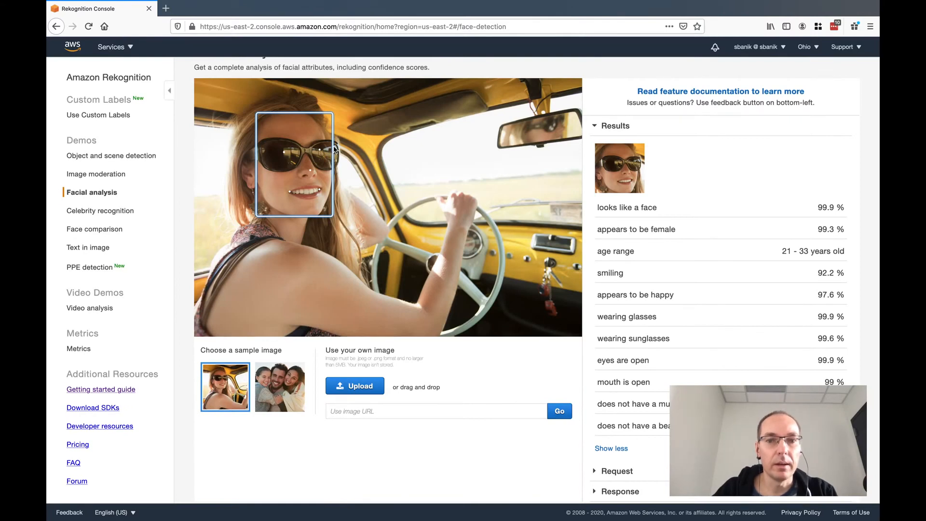
left_click(280, 382)
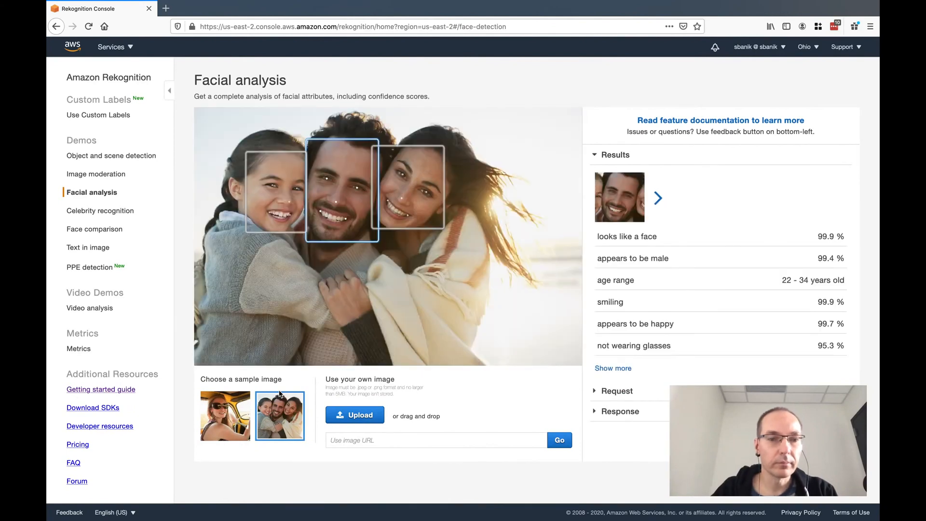
mouse_move(281, 315)
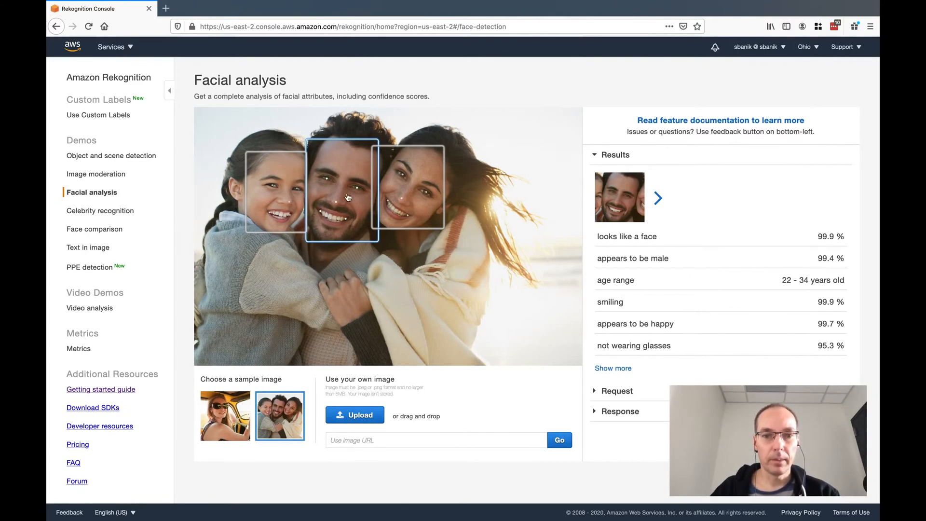
mouse_move(506, 236)
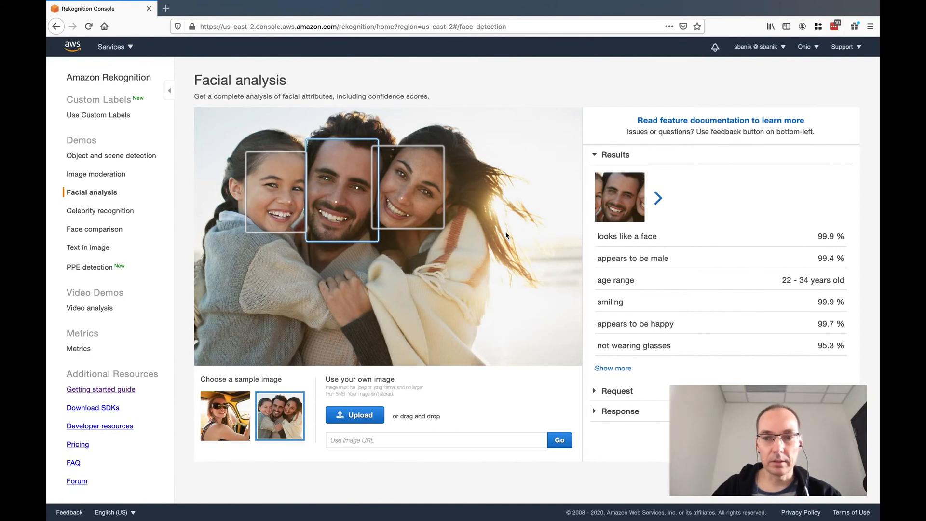
left_click(613, 368)
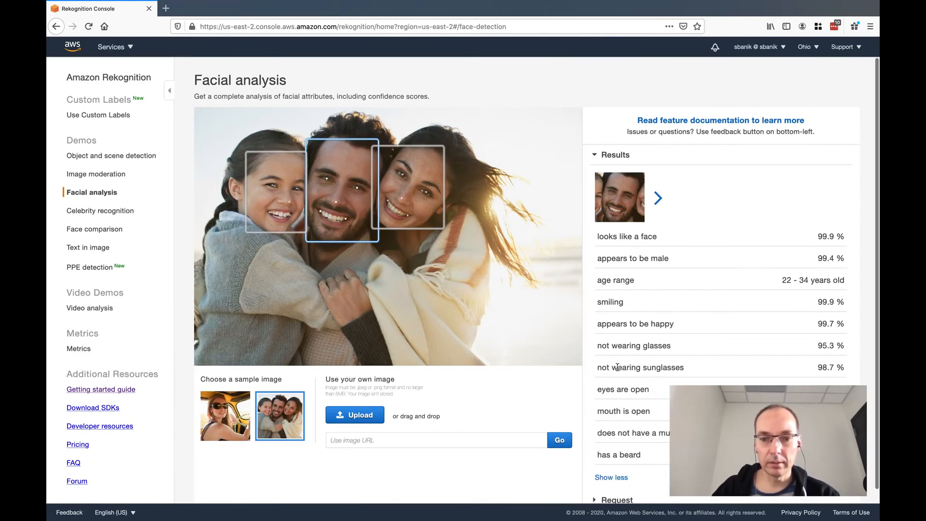
scroll("down", 3)
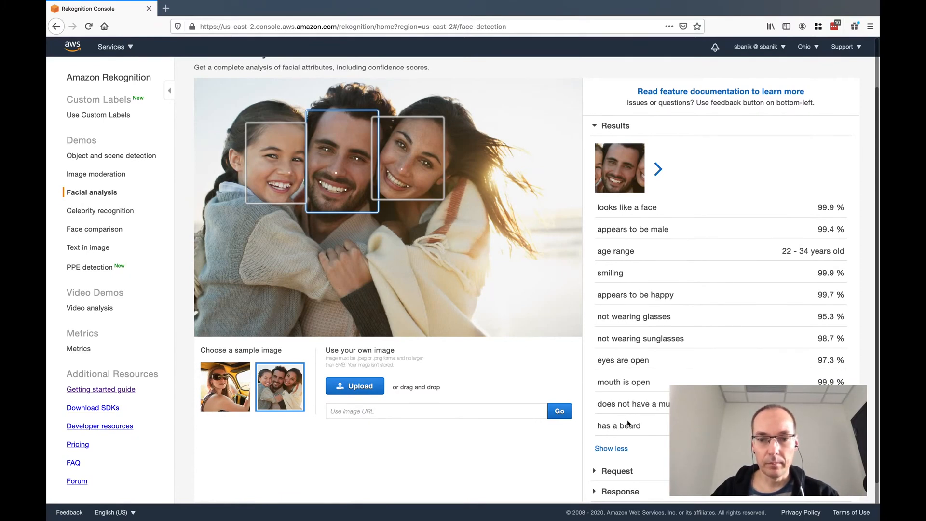
mouse_move(627, 424)
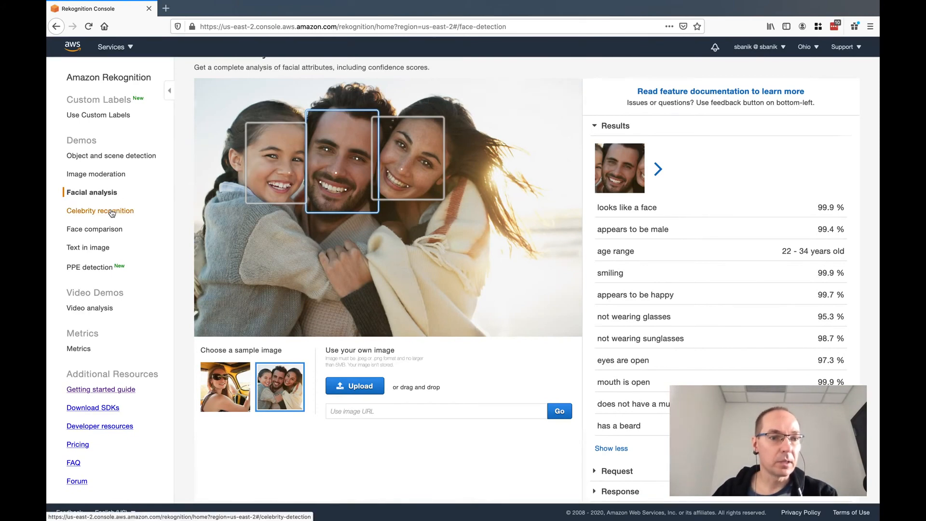
Open Celebrity recognition and identify the second sample portrait as Andy Jassy at 100%.
left_click(100, 211)
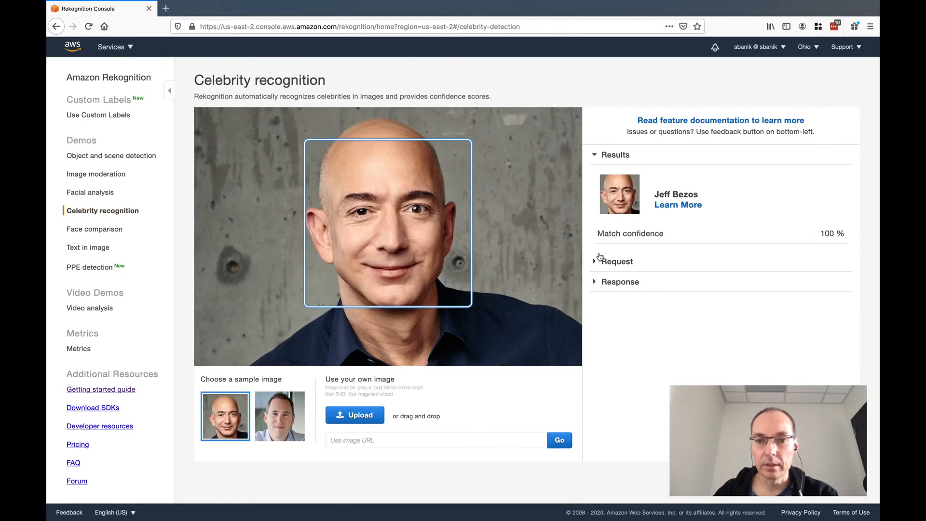
left_click(280, 416)
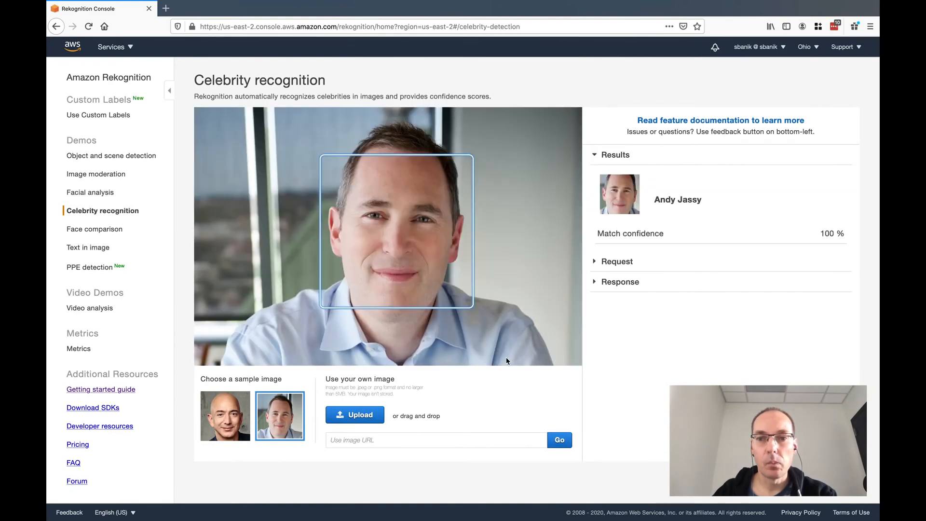
mouse_move(354, 415)
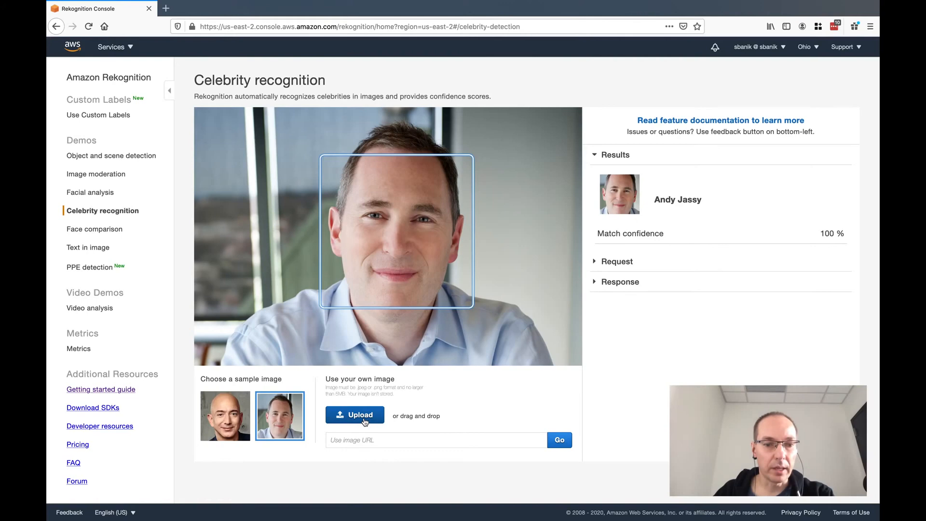
mouse_move(124, 251)
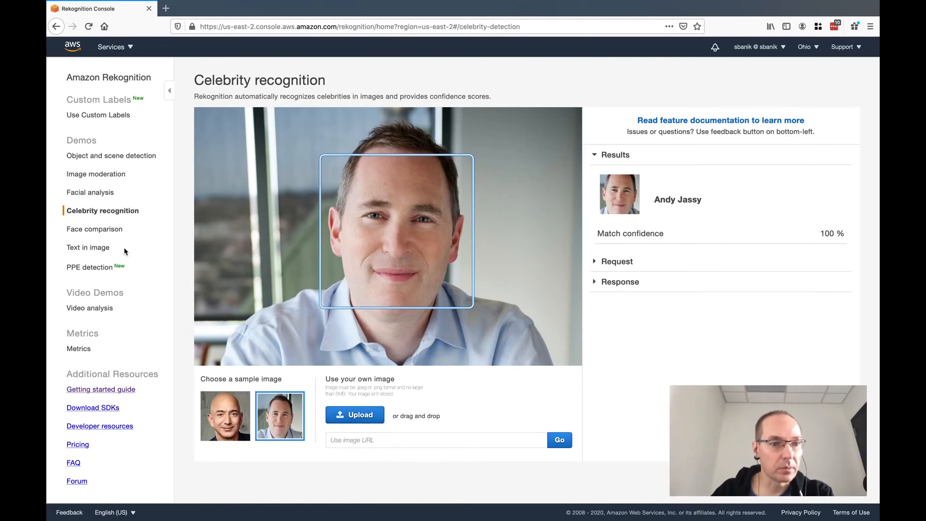
left_click(95, 229)
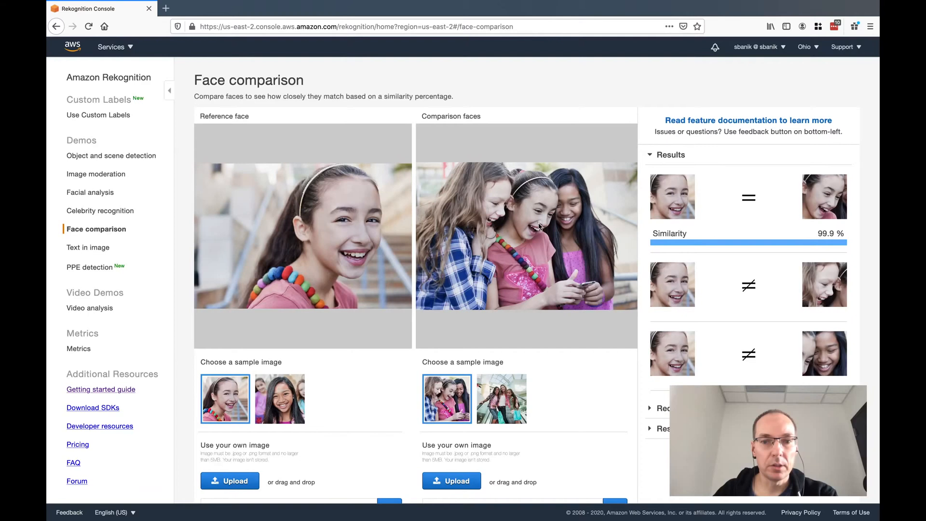
mouse_move(535, 226)
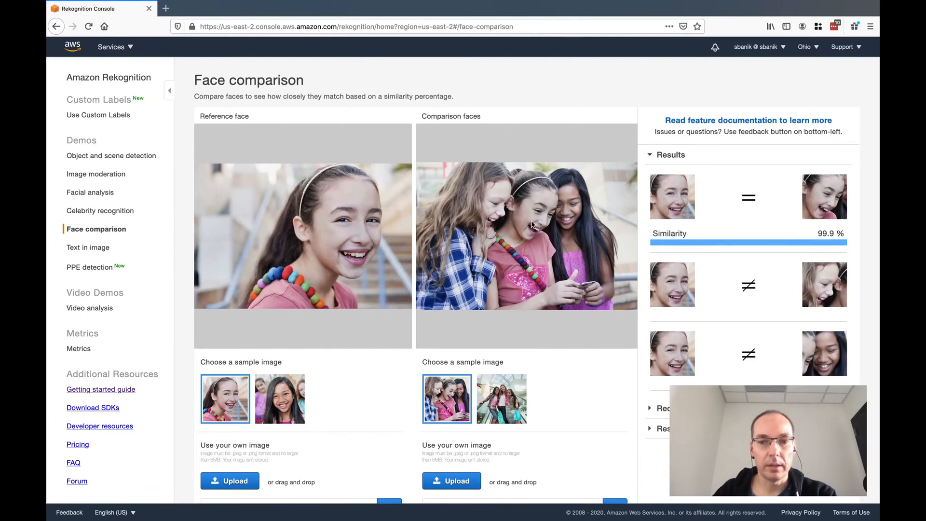
mouse_move(685, 195)
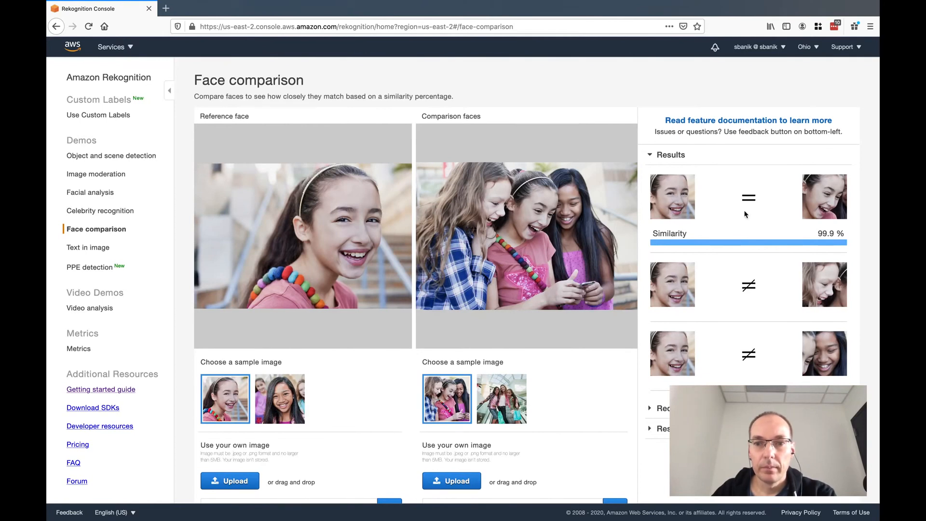
mouse_move(762, 205)
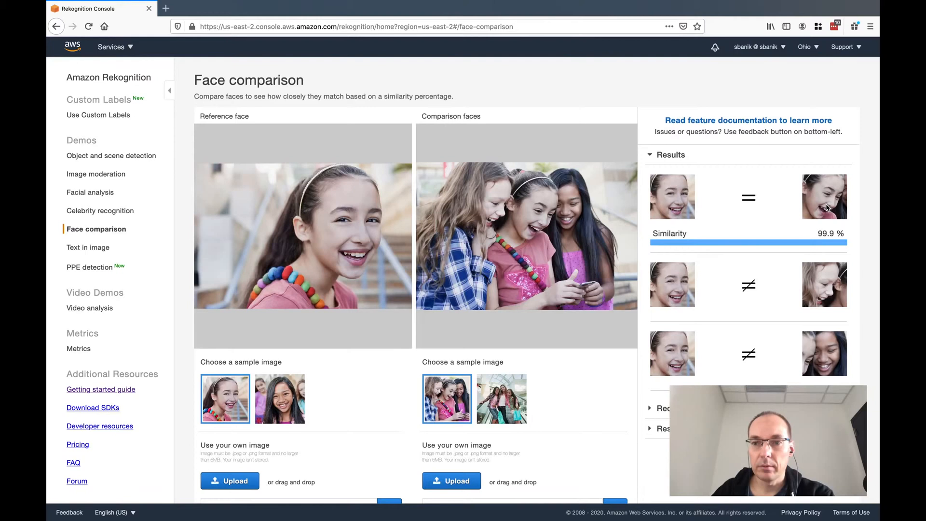
mouse_move(558, 240)
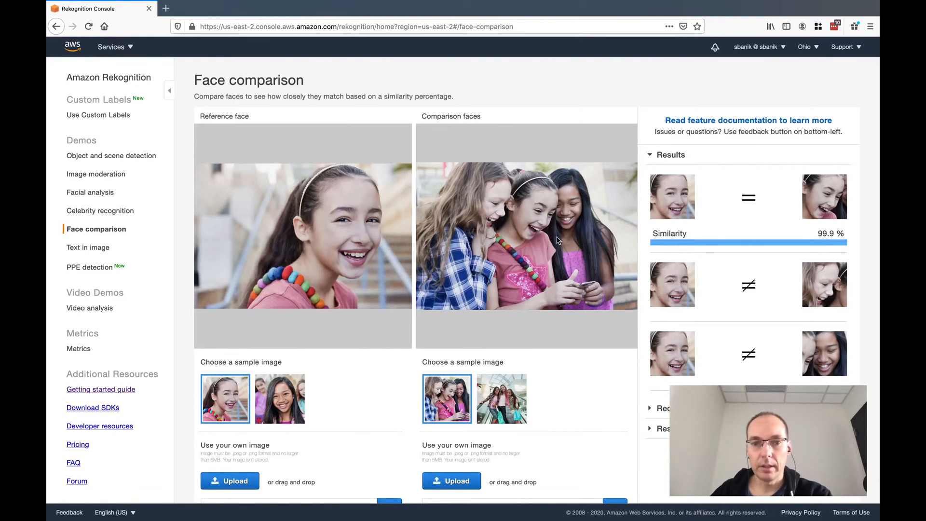
mouse_move(558, 182)
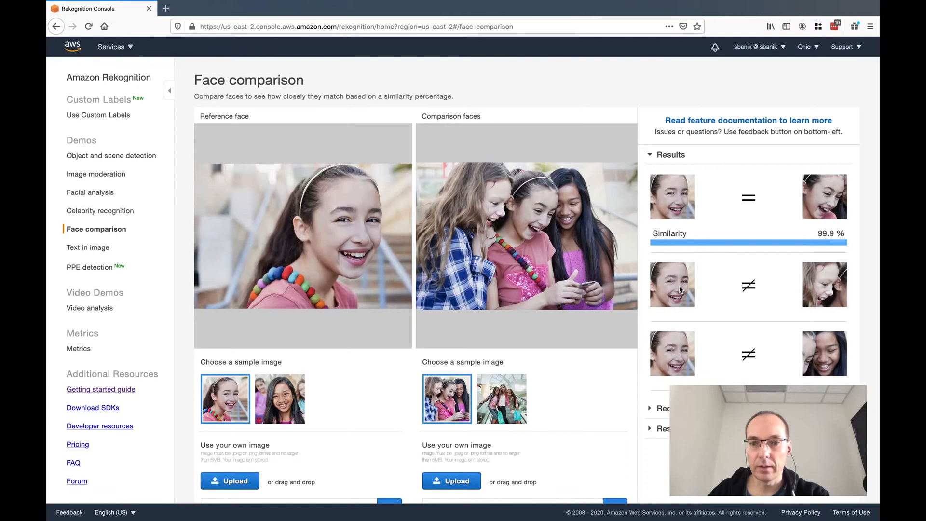
mouse_move(818, 289)
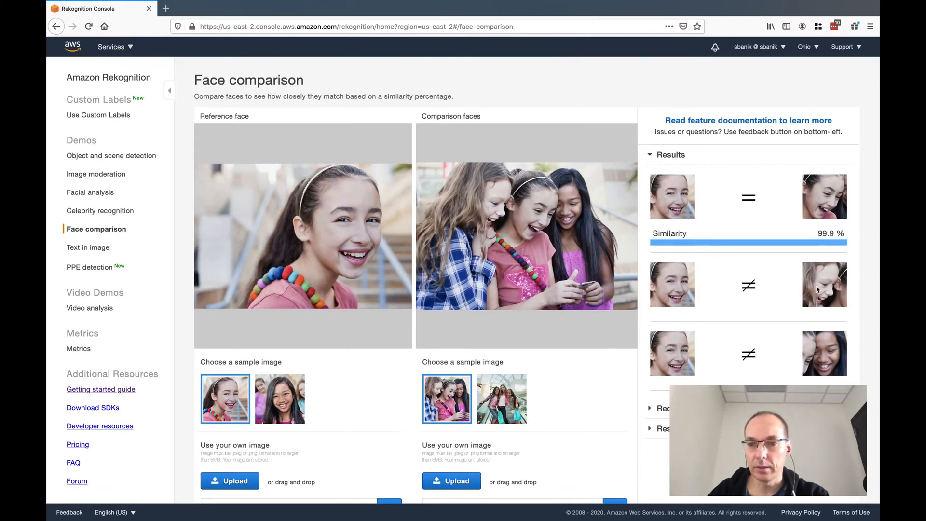
mouse_move(830, 352)
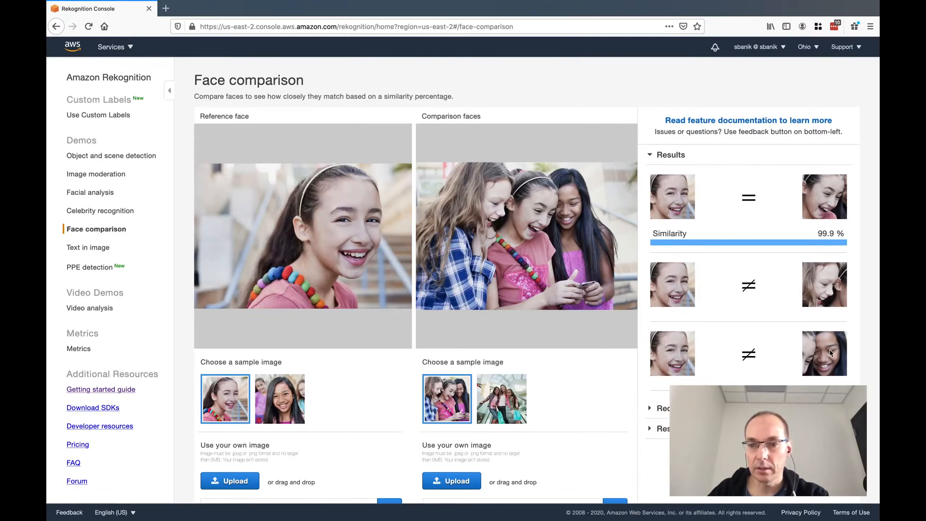
mouse_move(697, 324)
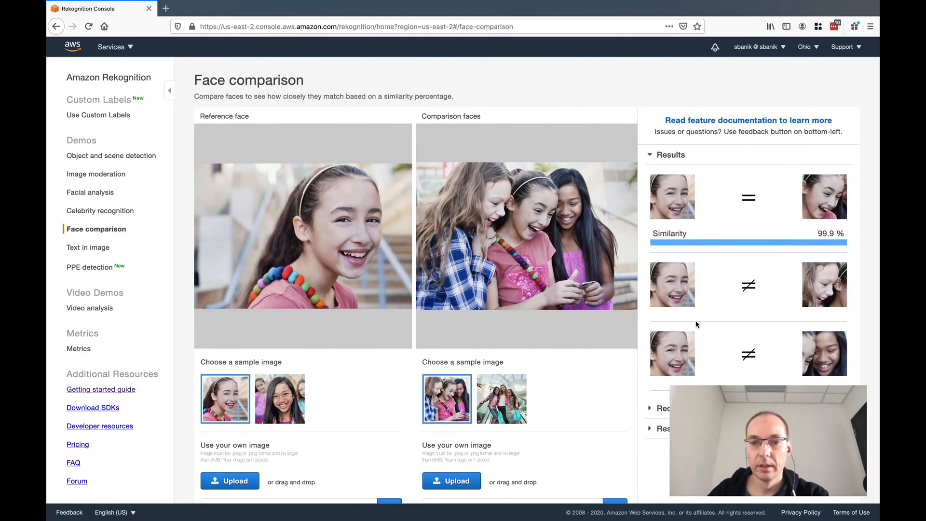
mouse_move(345, 328)
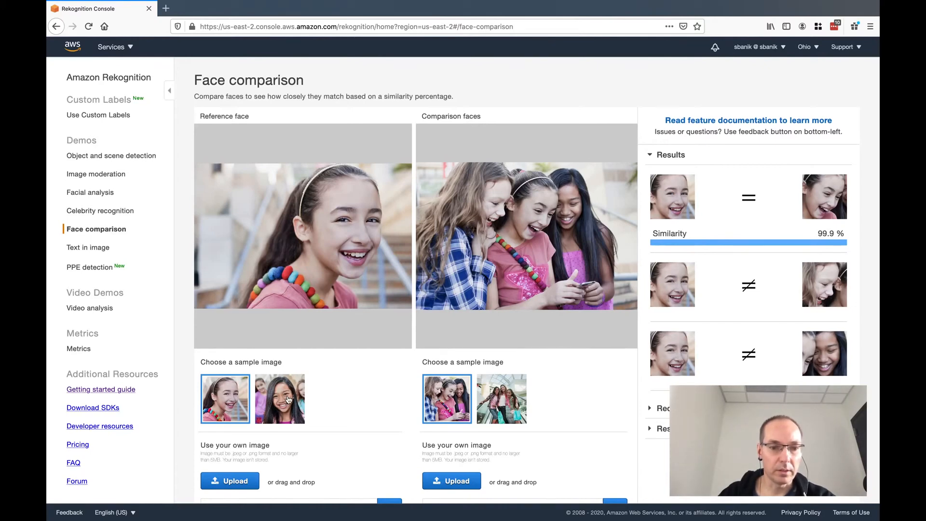
Compare the long-haired girl with the escalator photo, then view text detection on the mug sample.
left_click(279, 397)
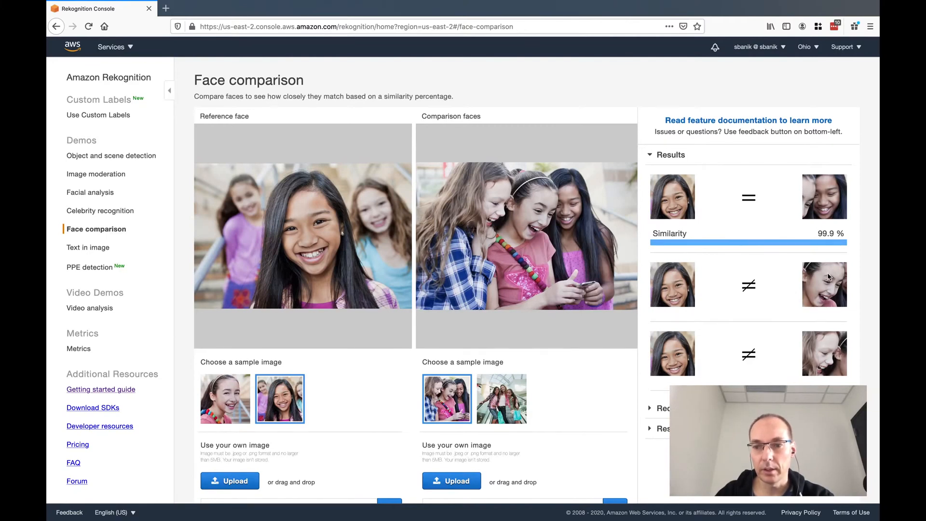
mouse_move(323, 373)
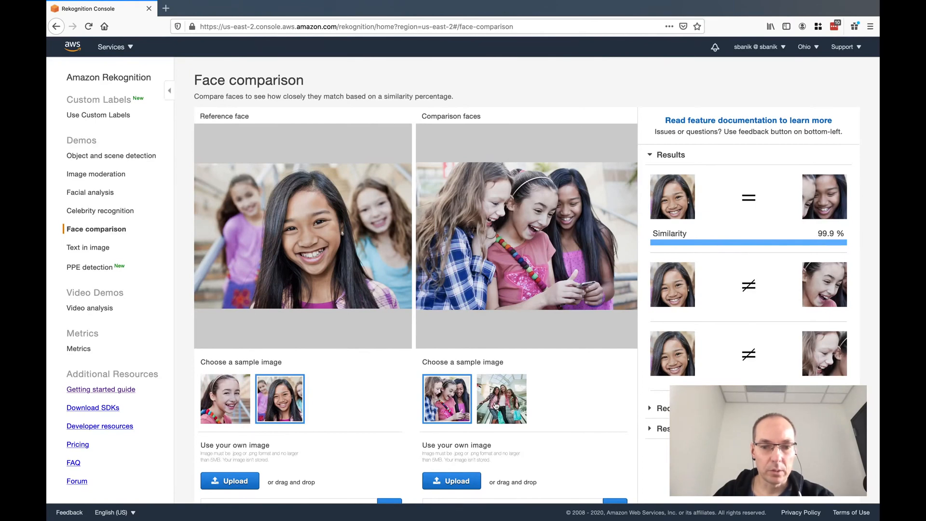
left_click(502, 398)
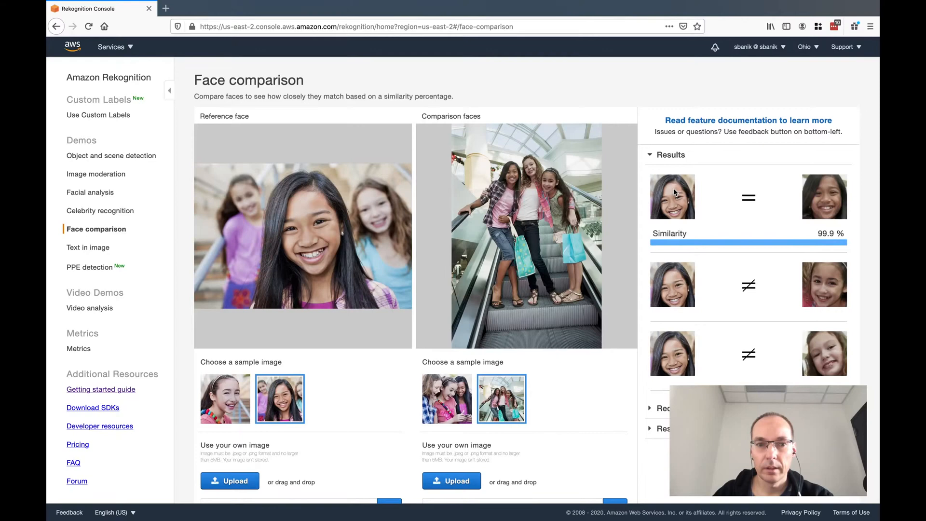
mouse_move(827, 366)
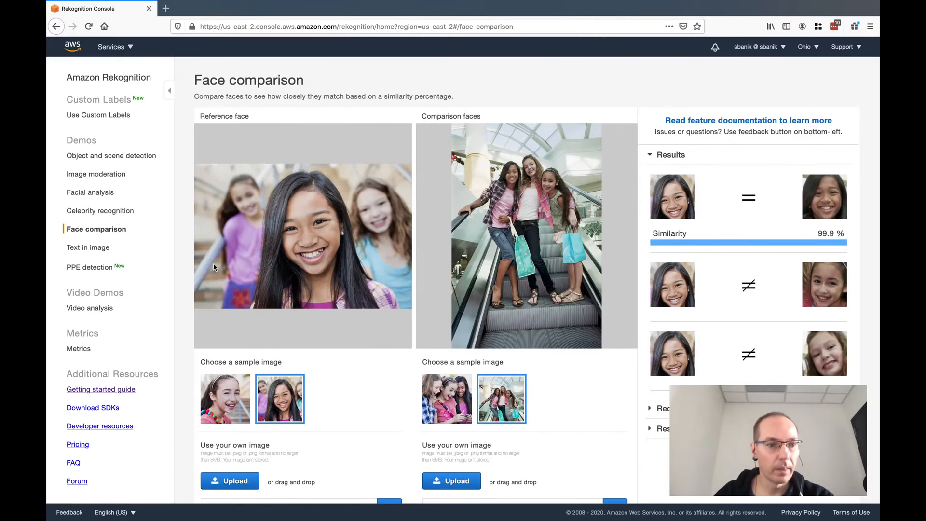
left_click(88, 247)
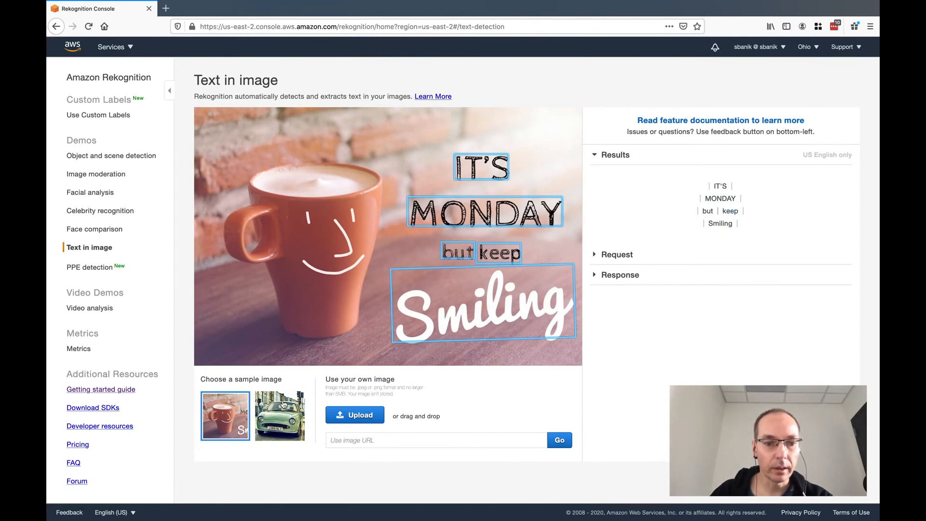
Detect text in the green car sample, reading the plate as C, J389 and NLT.
left_click(279, 415)
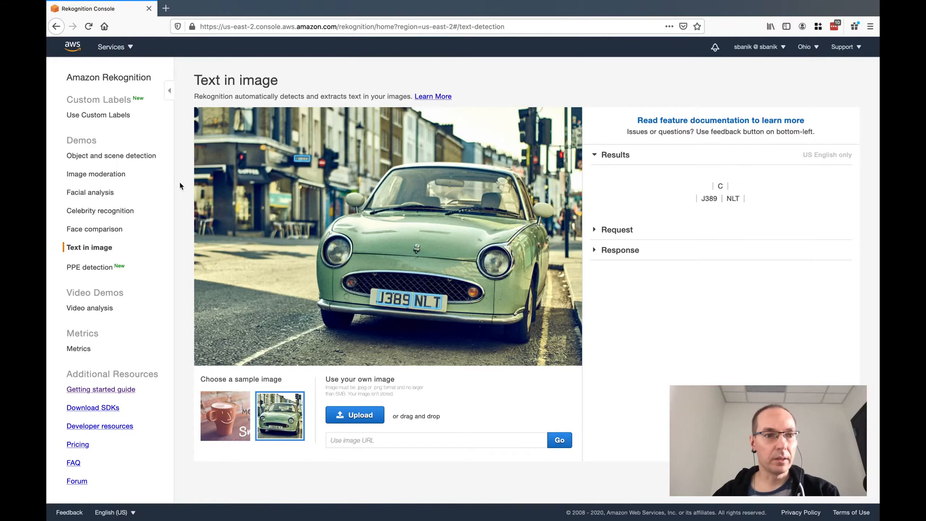
mouse_move(457, 239)
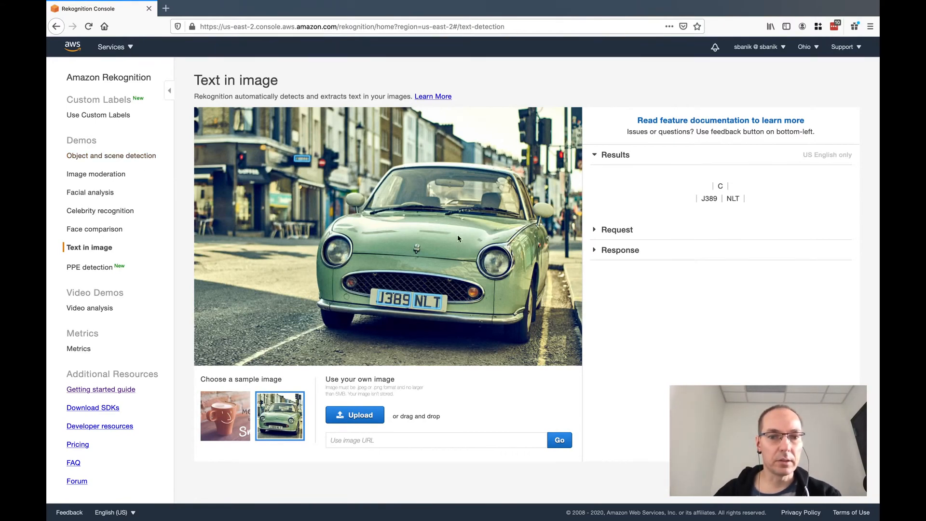
mouse_move(341, 273)
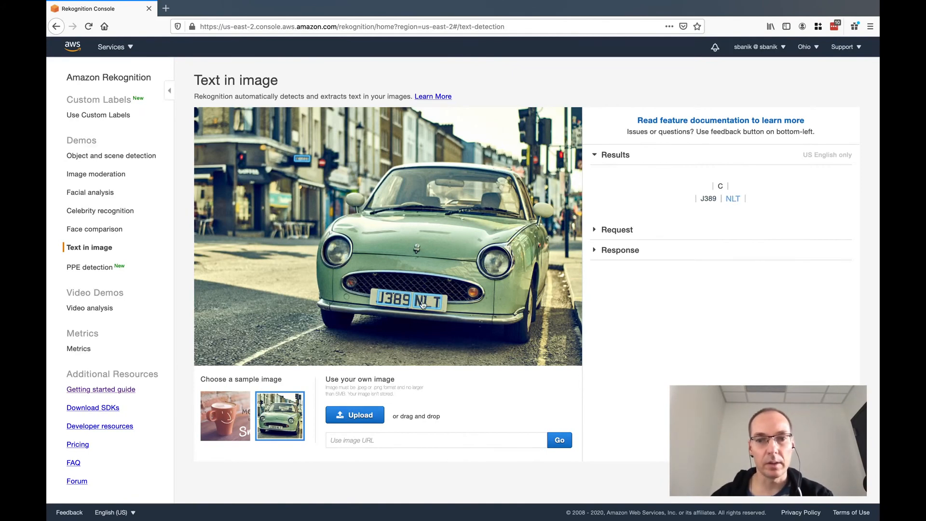
mouse_move(90, 267)
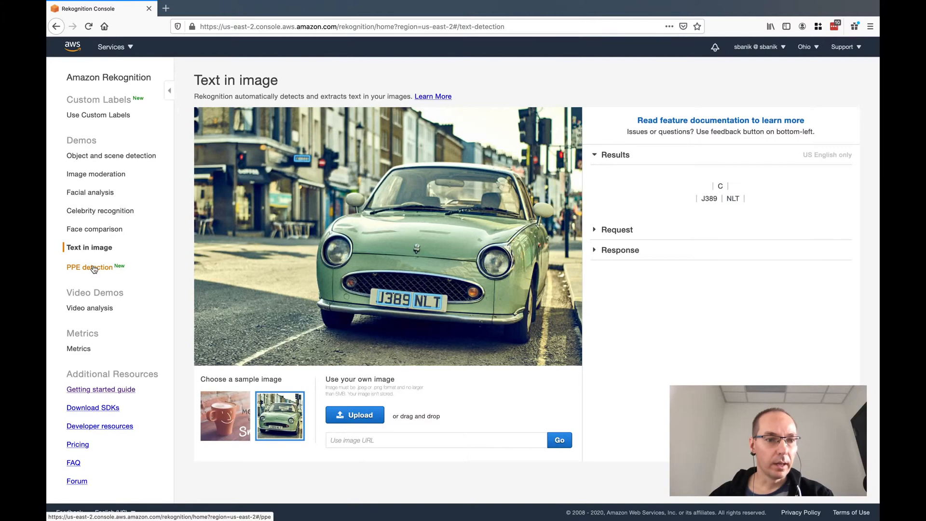
Open the PPE detection demo and view the worker's detected helmet, mask and gloves.
left_click(89, 266)
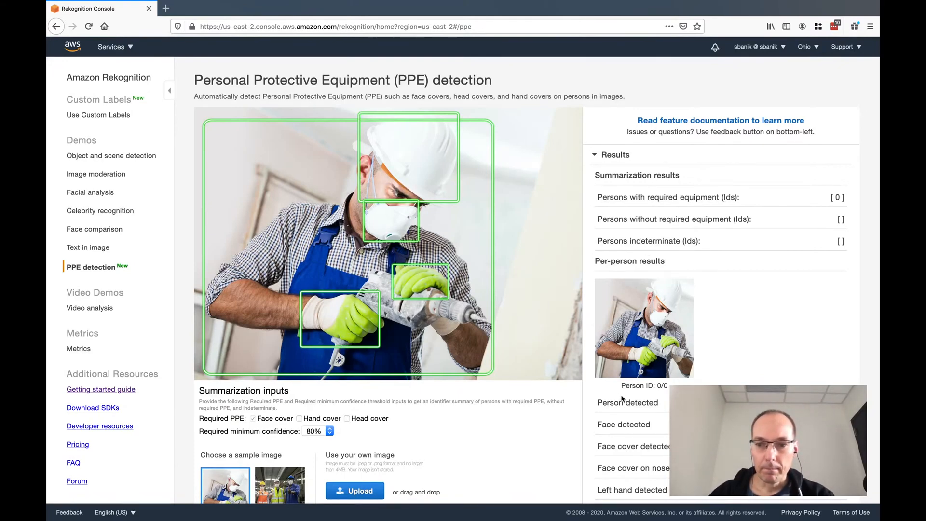
scroll("down", 3)
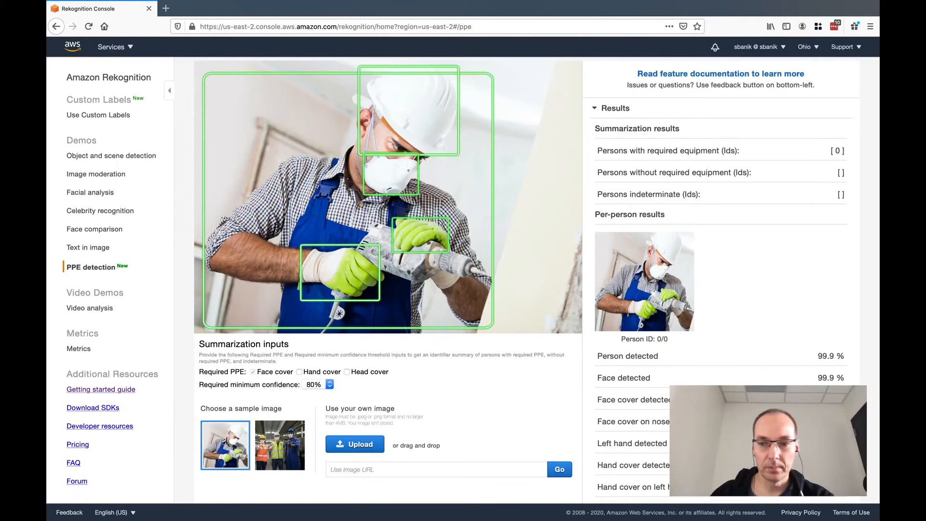
mouse_move(513, 276)
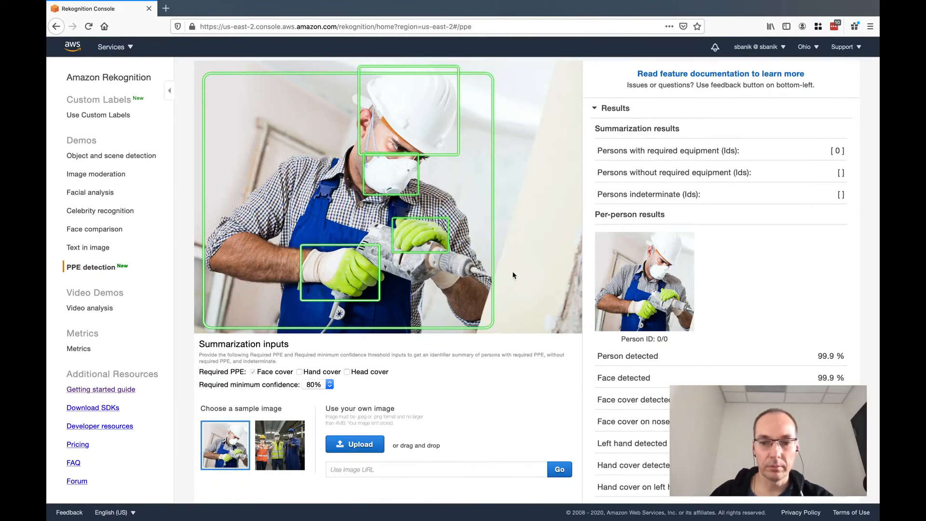
mouse_move(411, 171)
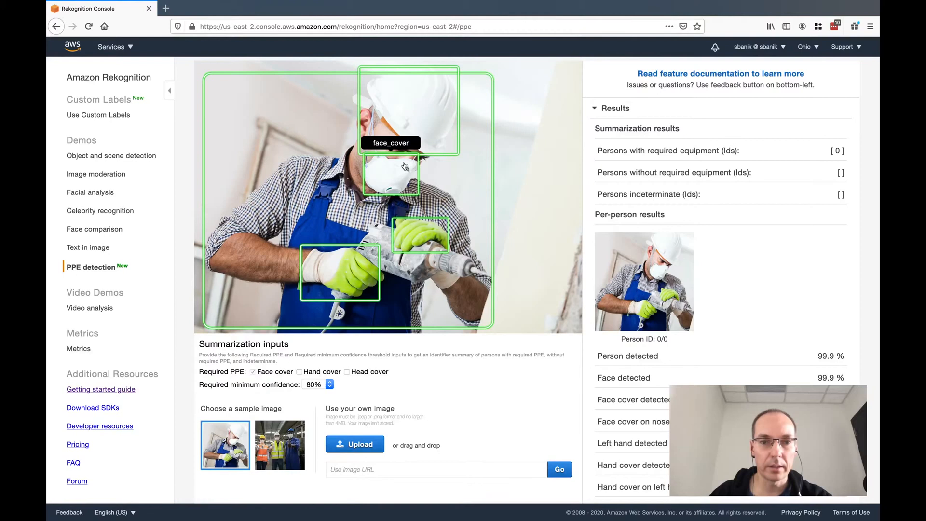
mouse_move(500, 286)
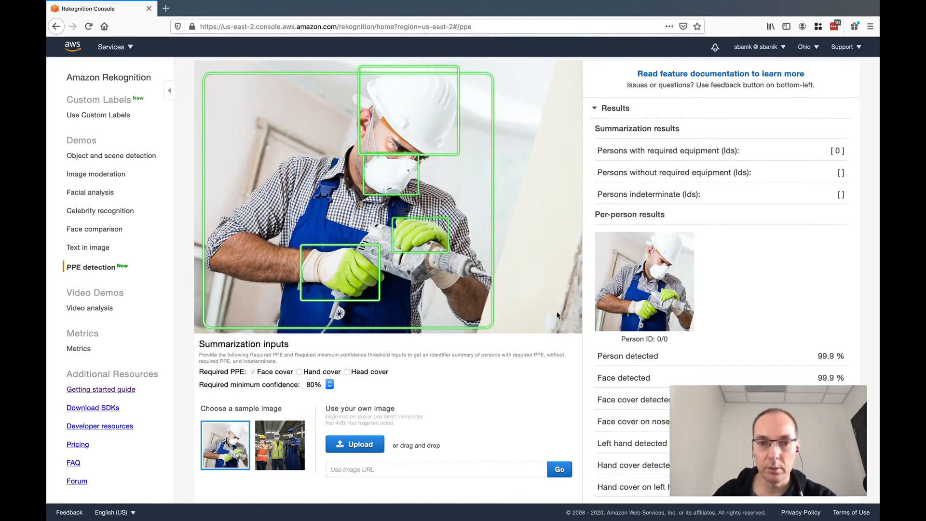
mouse_move(434, 241)
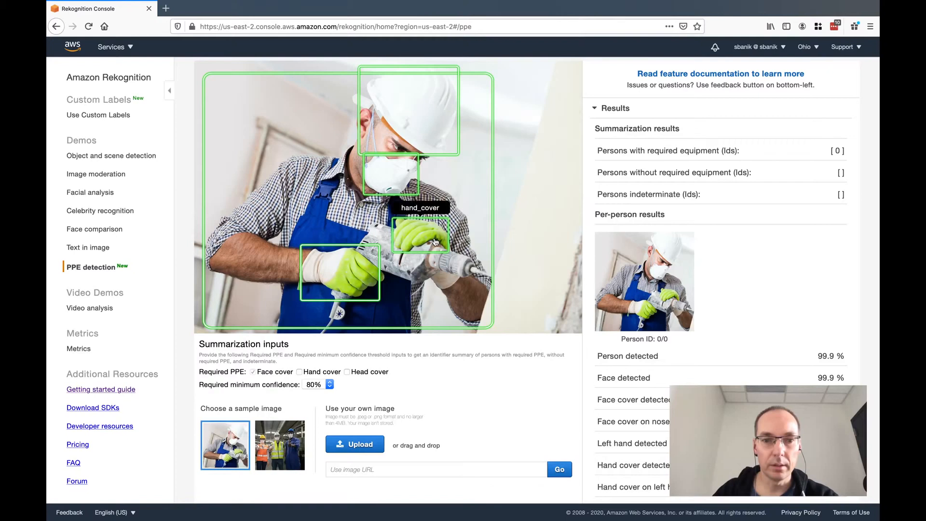
mouse_move(471, 122)
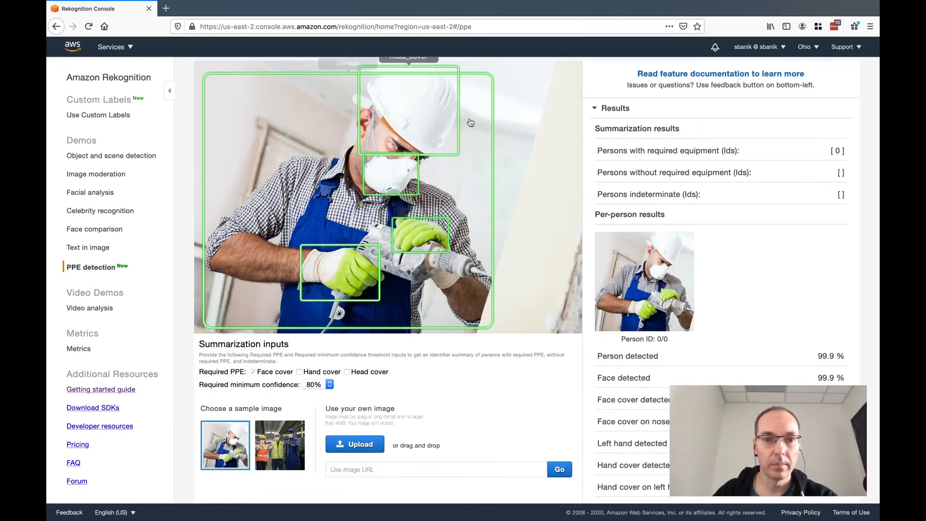
mouse_move(438, 115)
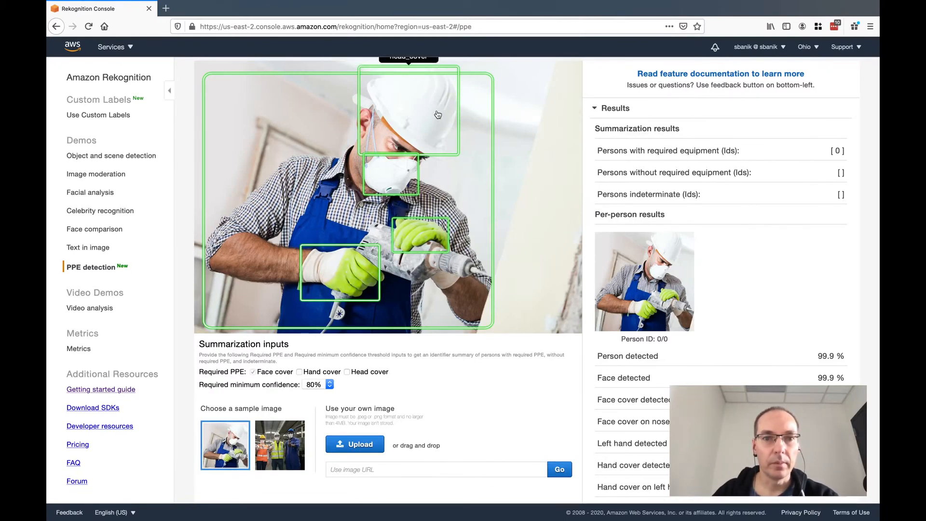